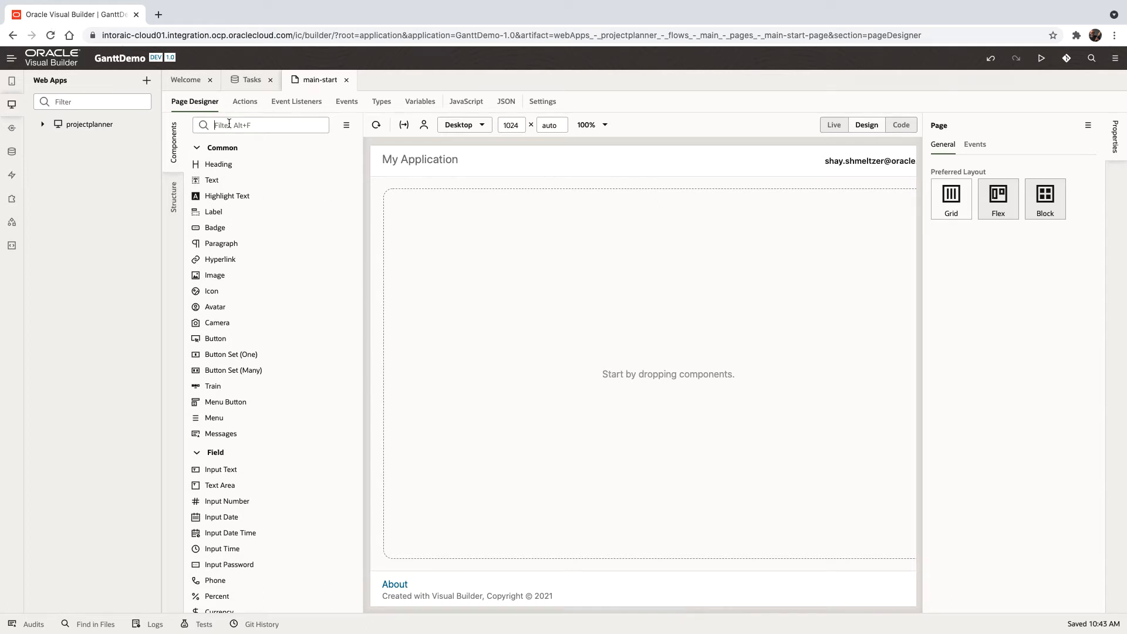
- Filter the palette for 'gan' and drop a Gantt chart onto the page canvas
{"action": "type", "text": "gan"}
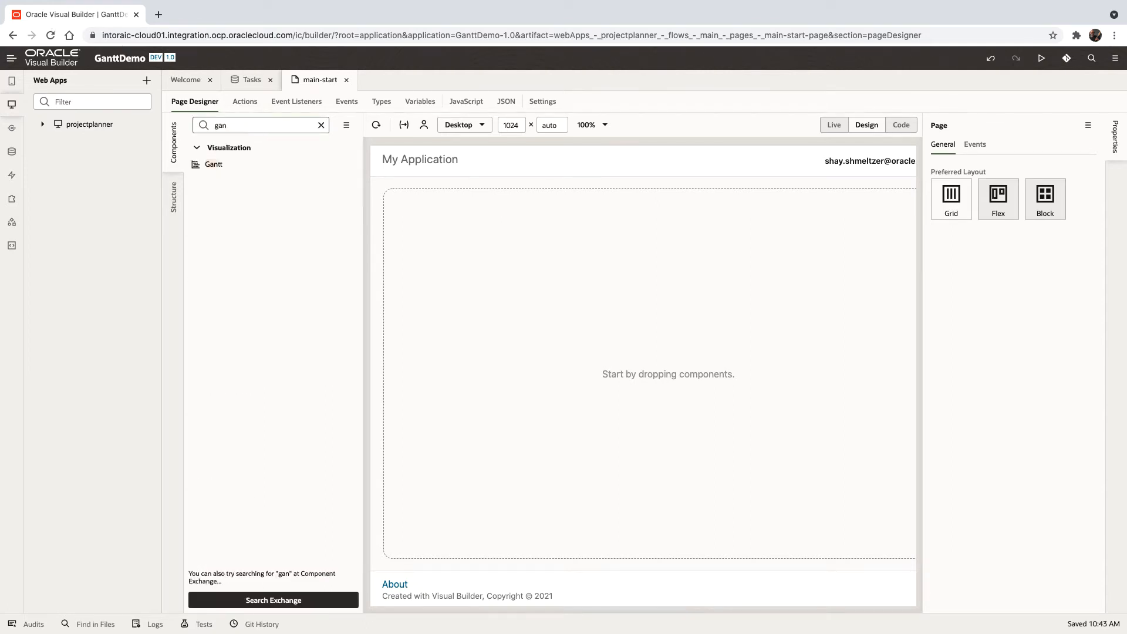
{"action": "left_click_drag", "start_coordinate": [214, 163], "coordinate": [420, 218]}
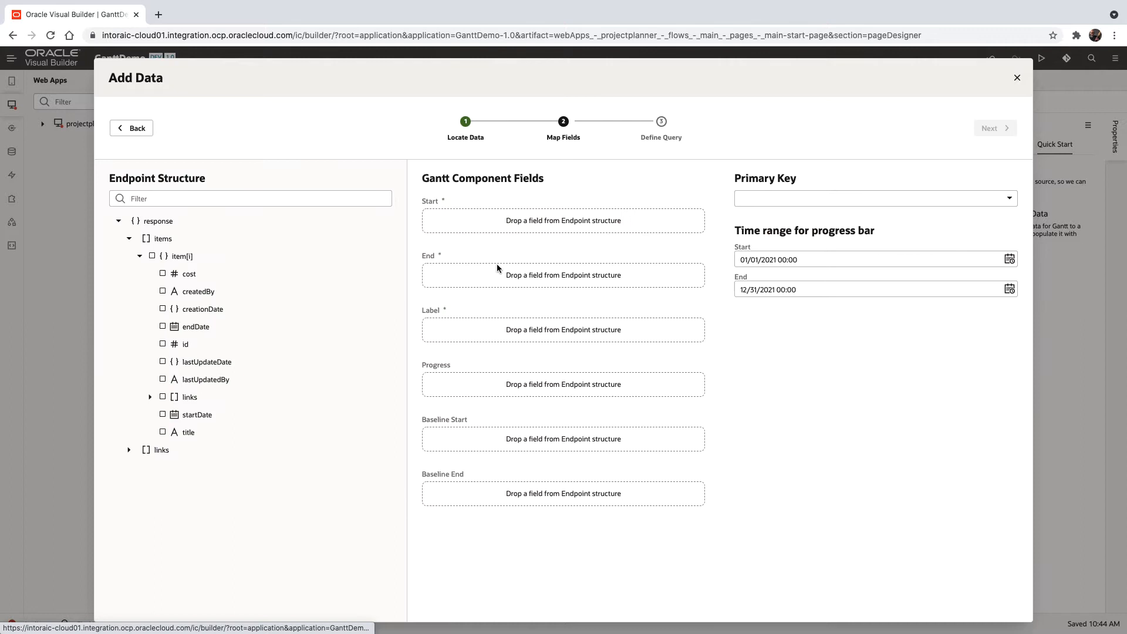
{"action": "mouse_move", "coordinate": [199, 421]}
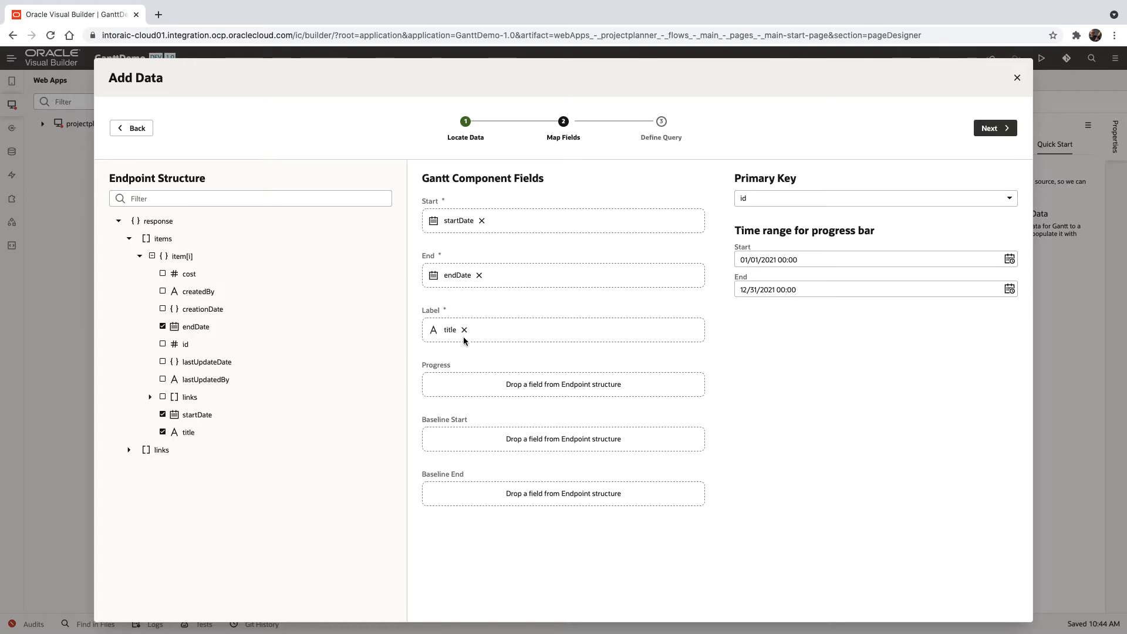
{"action": "mouse_move", "coordinate": [776, 210]}
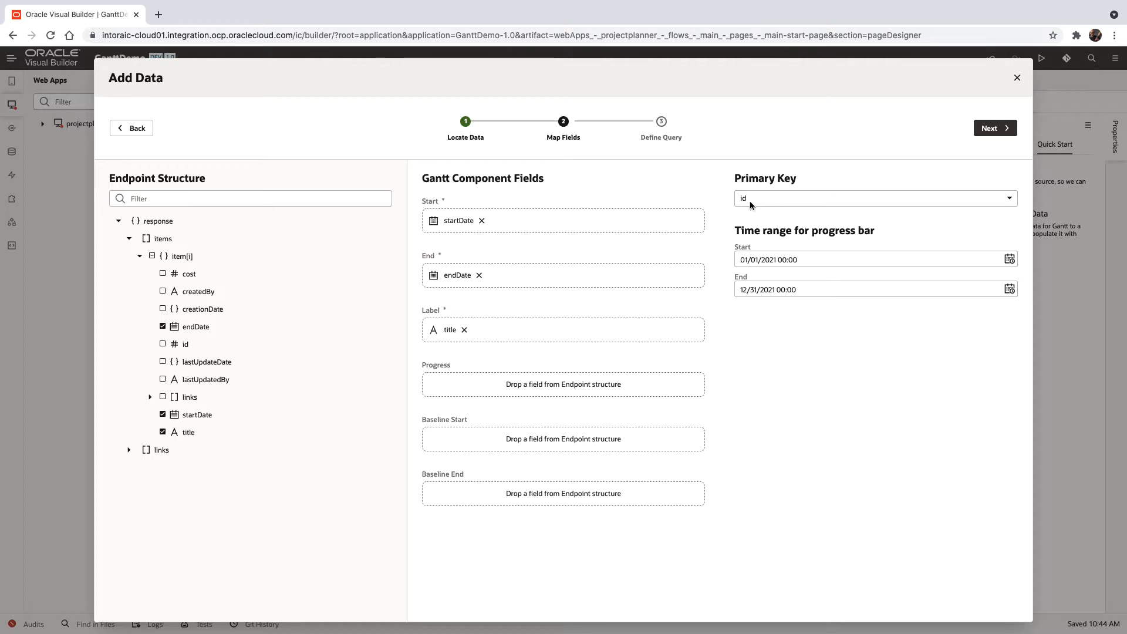
{"action": "mouse_move", "coordinate": [754, 225]}
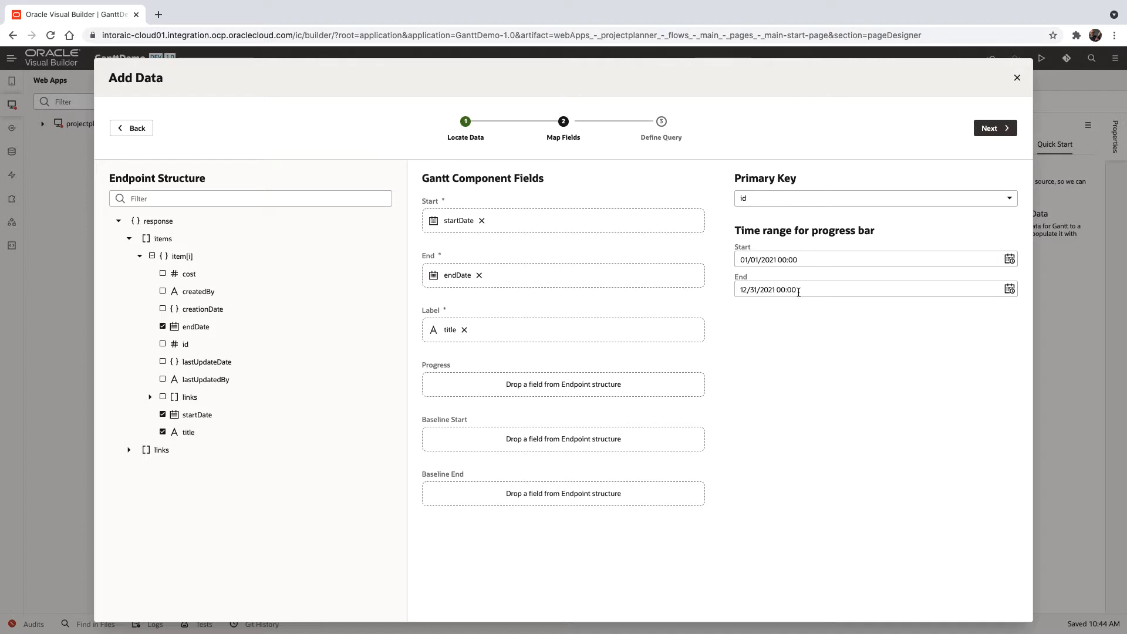
{"action": "mouse_move", "coordinate": [749, 273]}
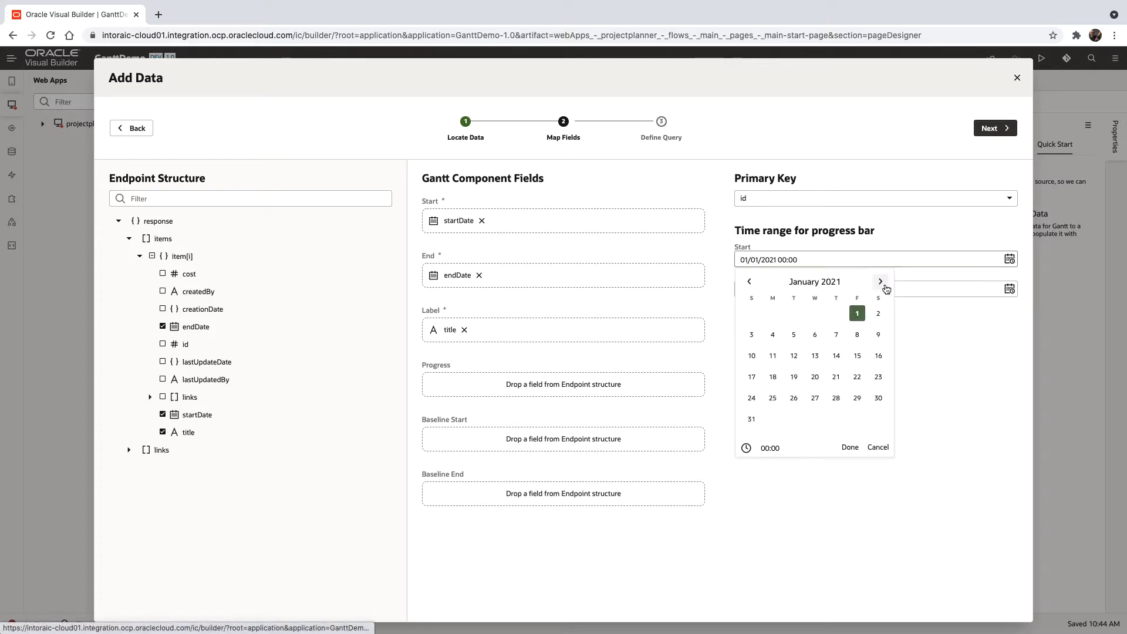
- Set the progress-bar range start date to June 1, 2021 and continue to Define Query
{"action": "left_click", "coordinate": [880, 281]}
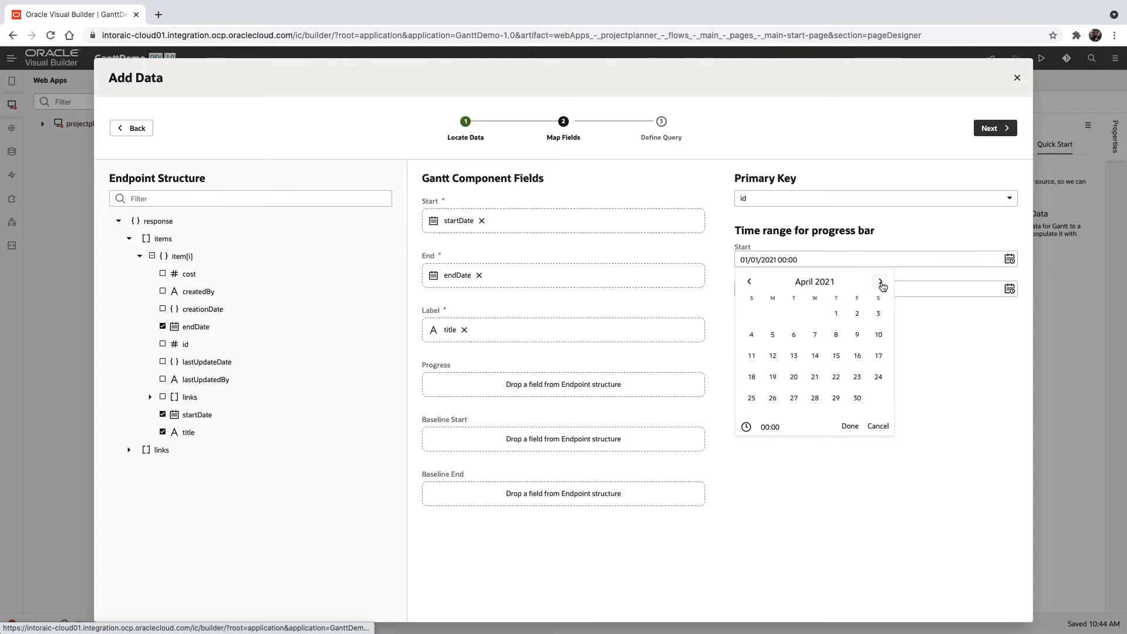
{"action": "left_click", "coordinate": [880, 281]}
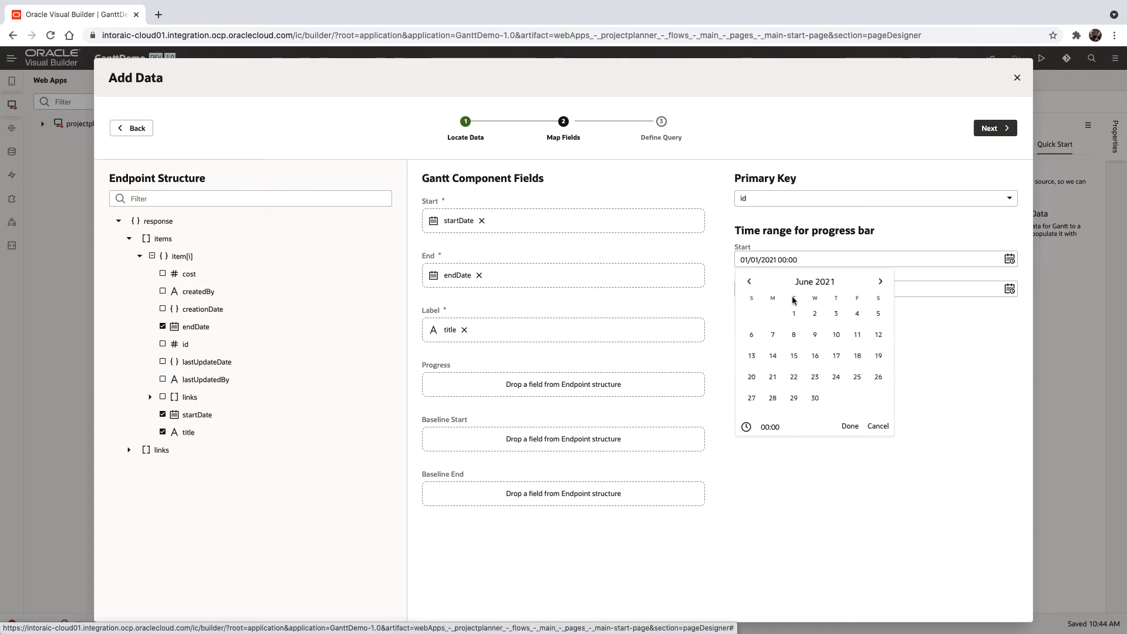
{"action": "left_click", "coordinate": [793, 313]}
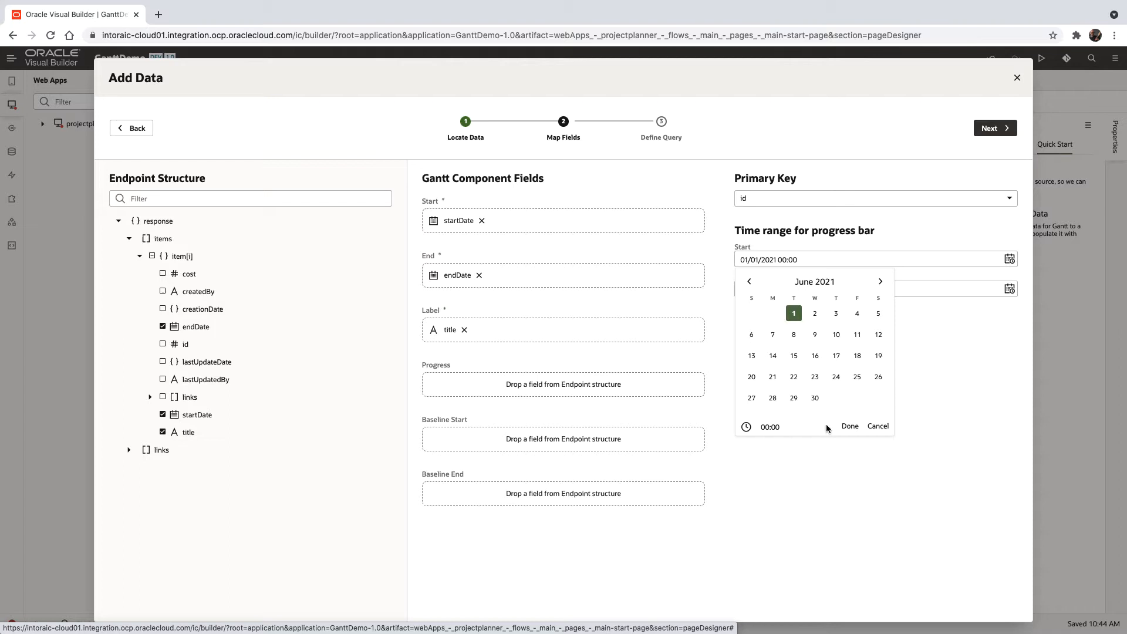
{"action": "left_click", "coordinate": [849, 425]}
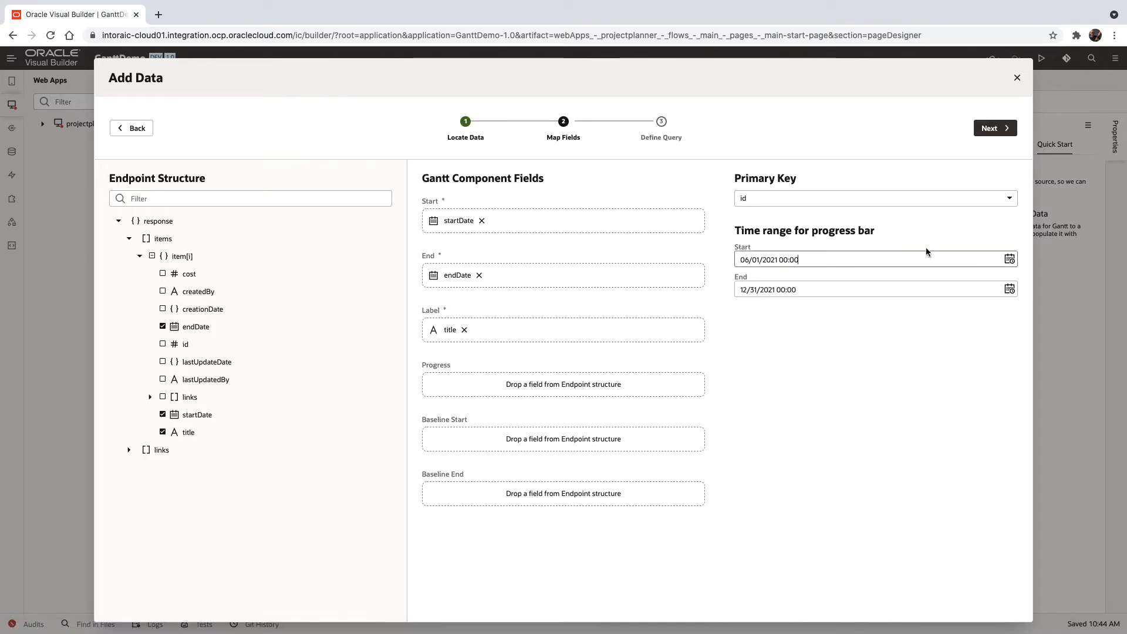
{"action": "left_click", "coordinate": [993, 128]}
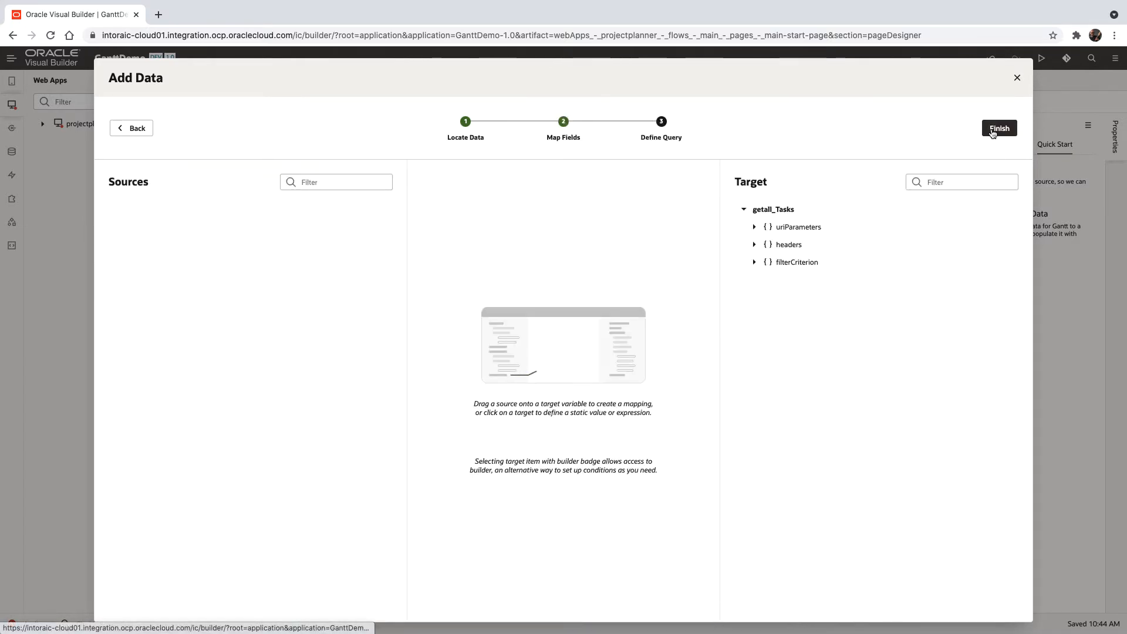
- Finish the Add Data wizard so the Gantt shows the three house tasks
{"action": "left_click", "coordinate": [998, 128]}
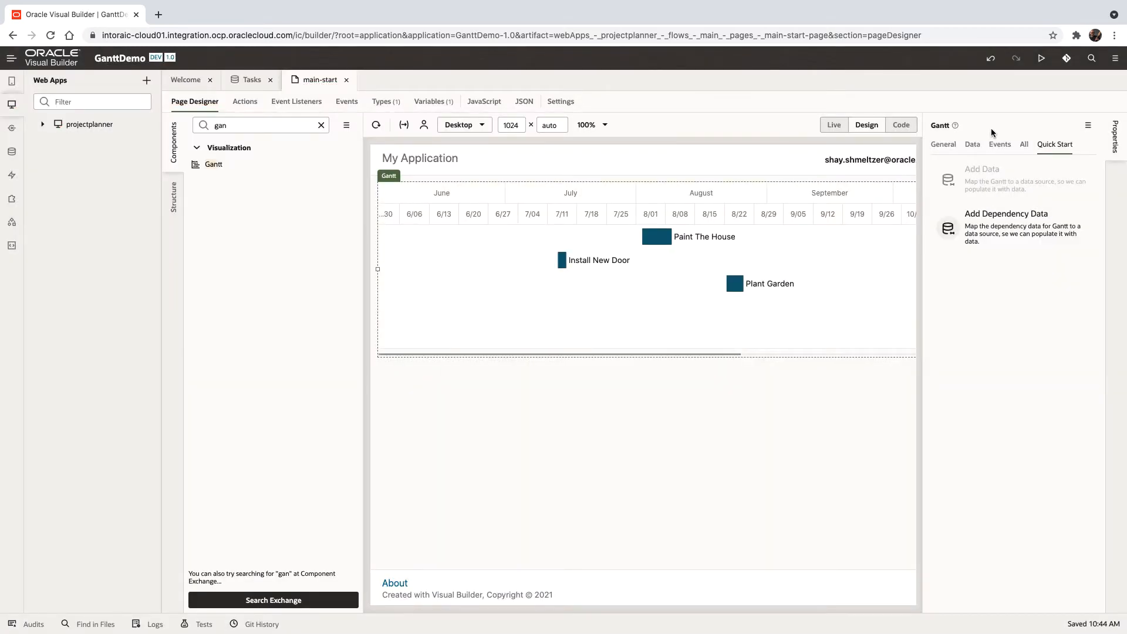
{"action": "mouse_move", "coordinate": [726, 285]}
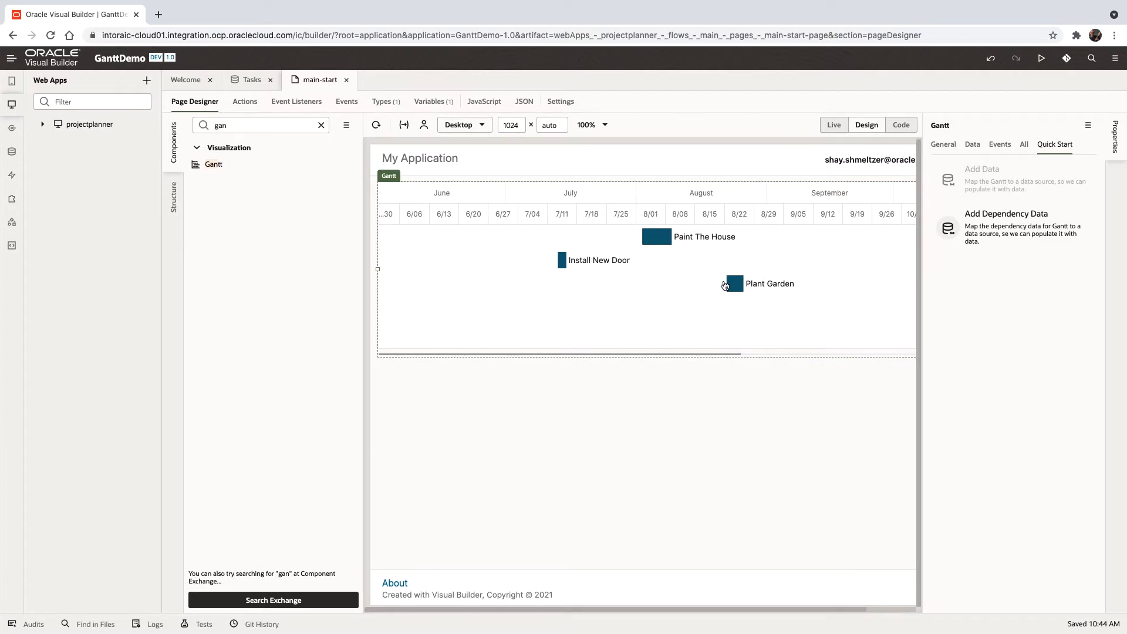
{"action": "mouse_move", "coordinate": [752, 296]}
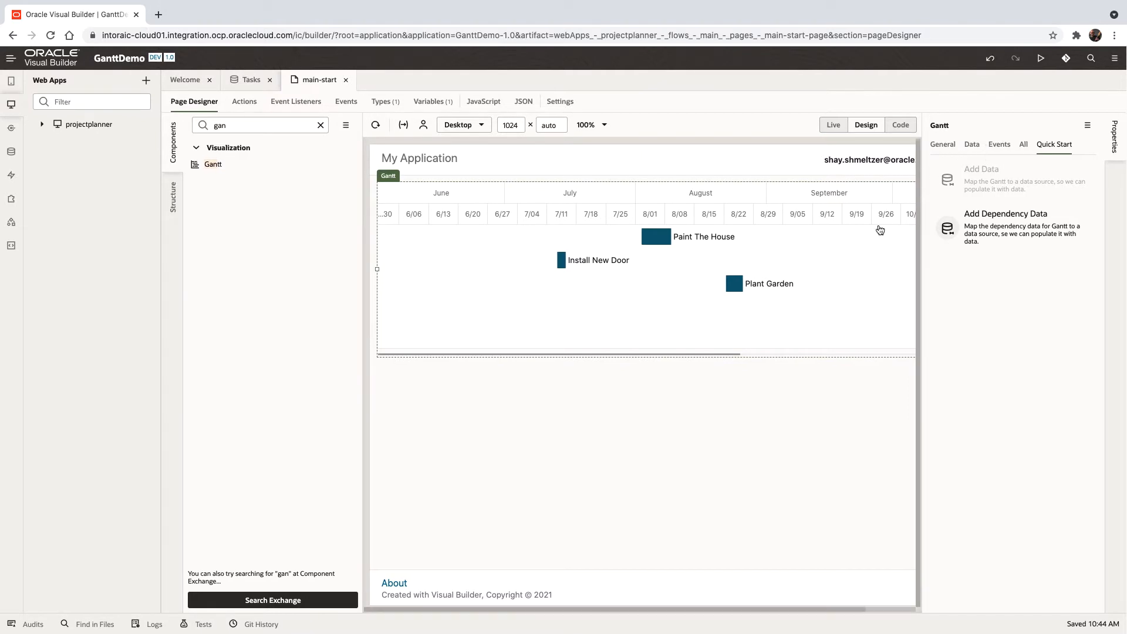
- Add a custom event on the Gantt's selection property handled by a new action chain
{"action": "left_click", "coordinate": [998, 143]}
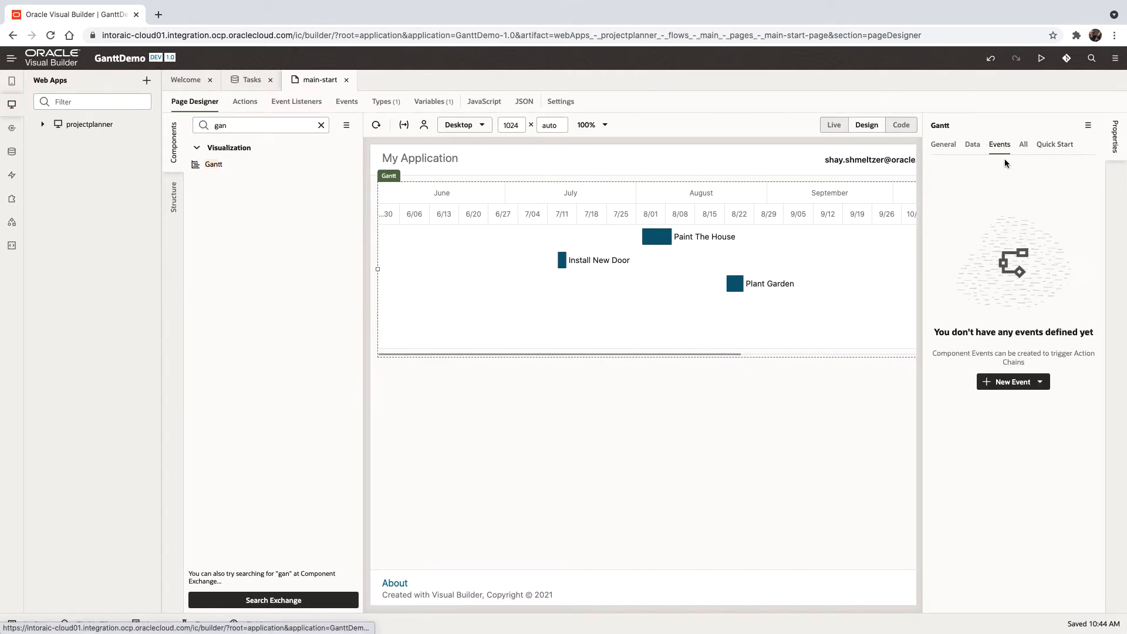
{"action": "left_click", "coordinate": [1039, 381]}
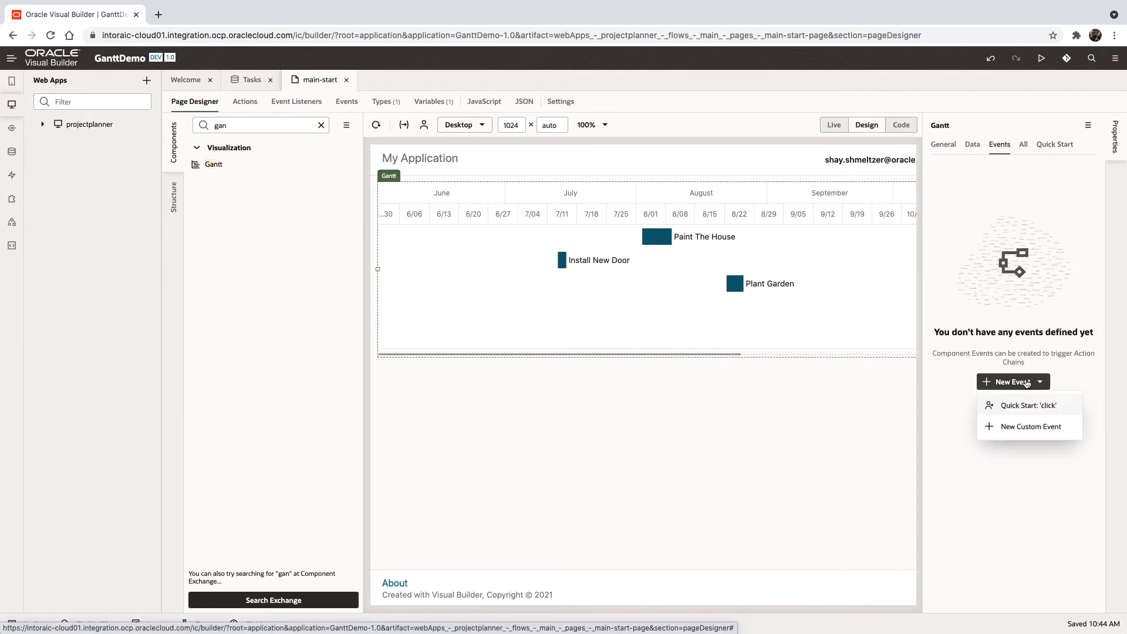
{"action": "mouse_move", "coordinate": [1032, 426]}
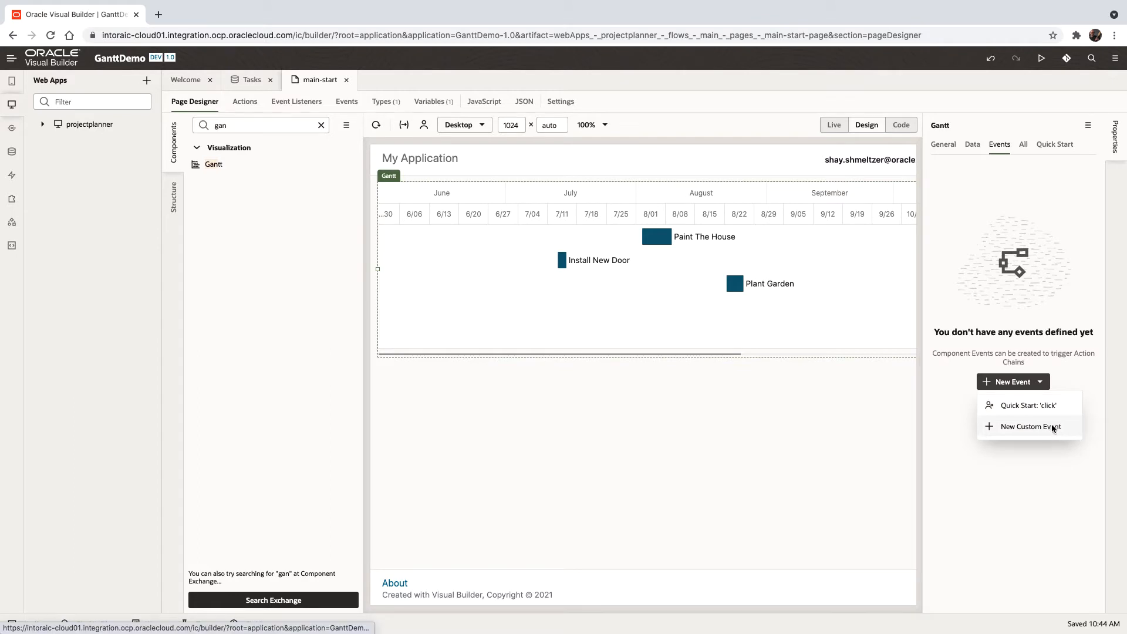
{"action": "left_click", "coordinate": [1023, 426]}
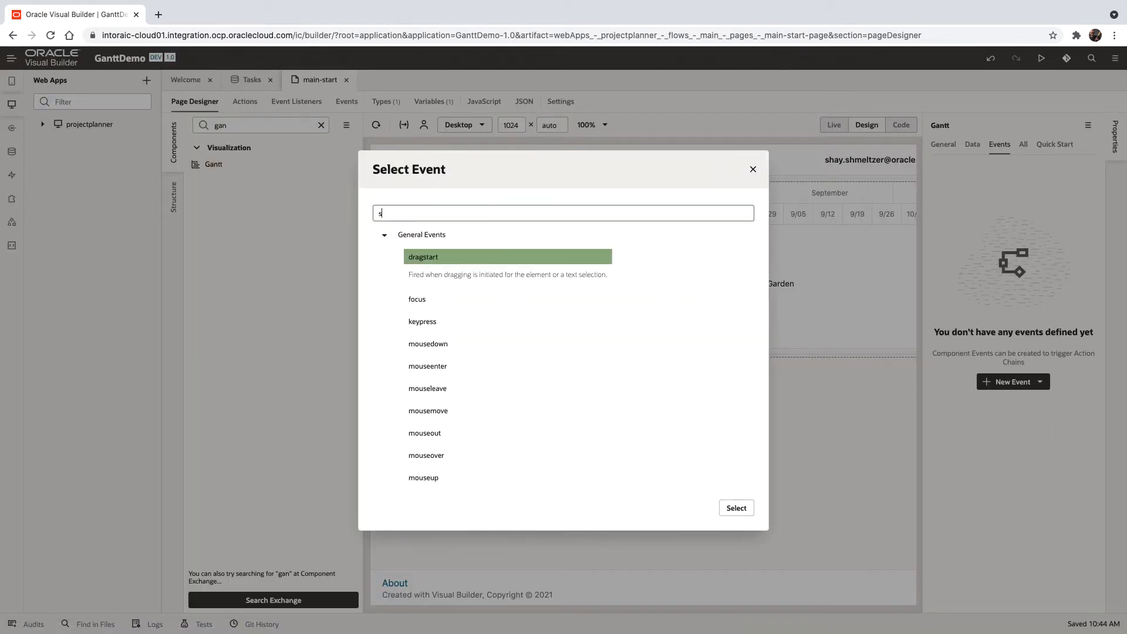
{"action": "type", "text": "elec"}
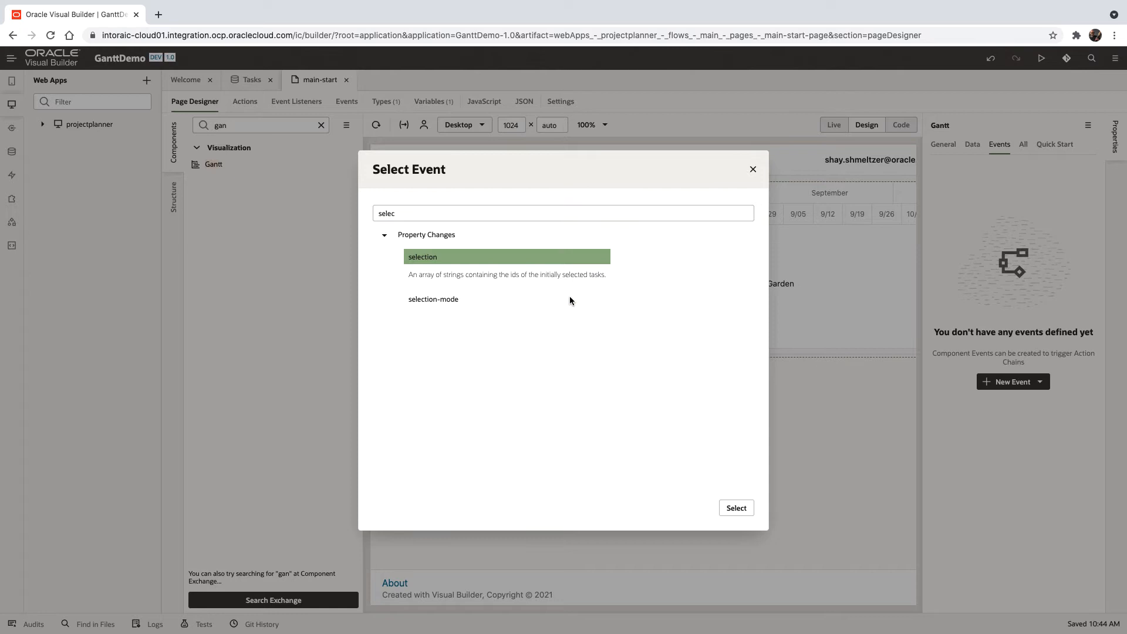
{"action": "left_click", "coordinate": [735, 507]}
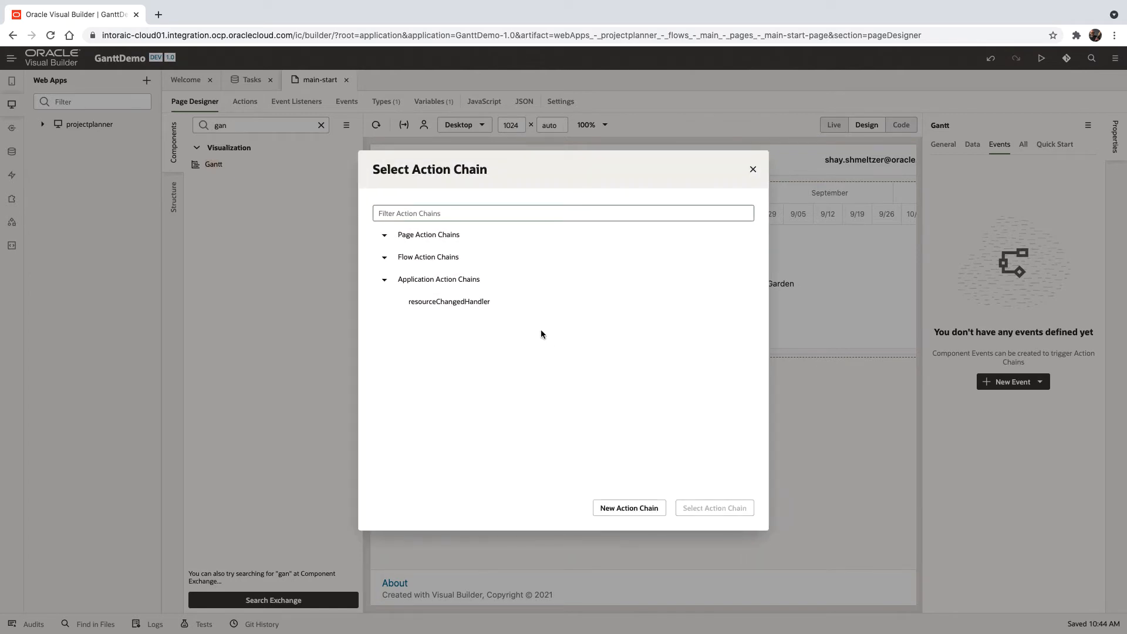
{"action": "left_click", "coordinate": [752, 169]}
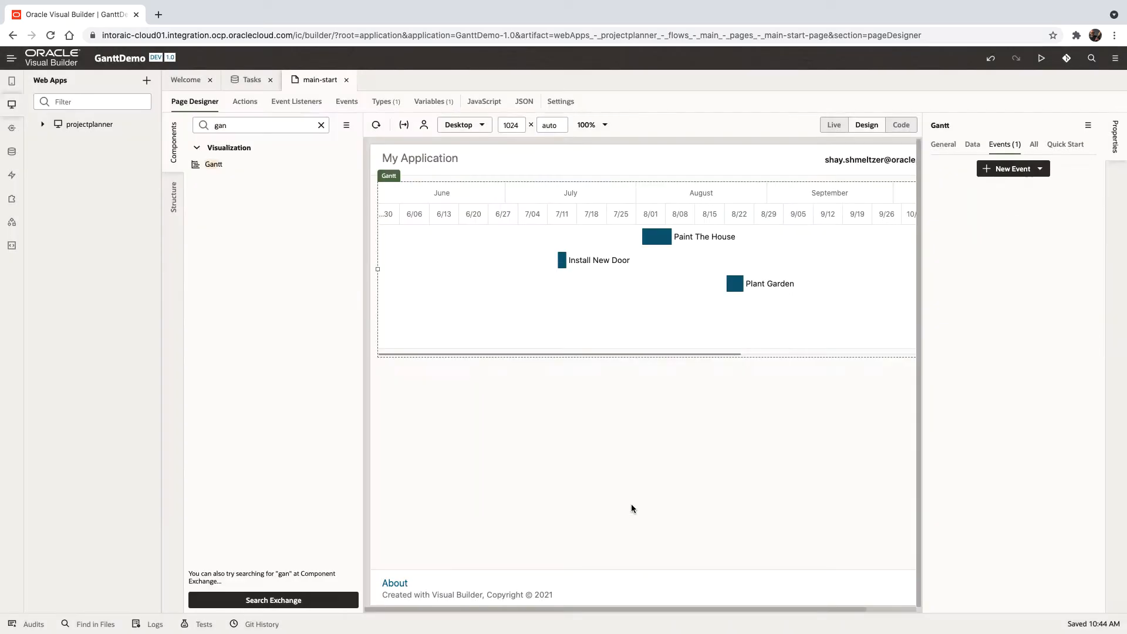
- Open GanttSelectionChangeChain in the Actions editor
{"action": "left_click", "coordinate": [244, 101]}
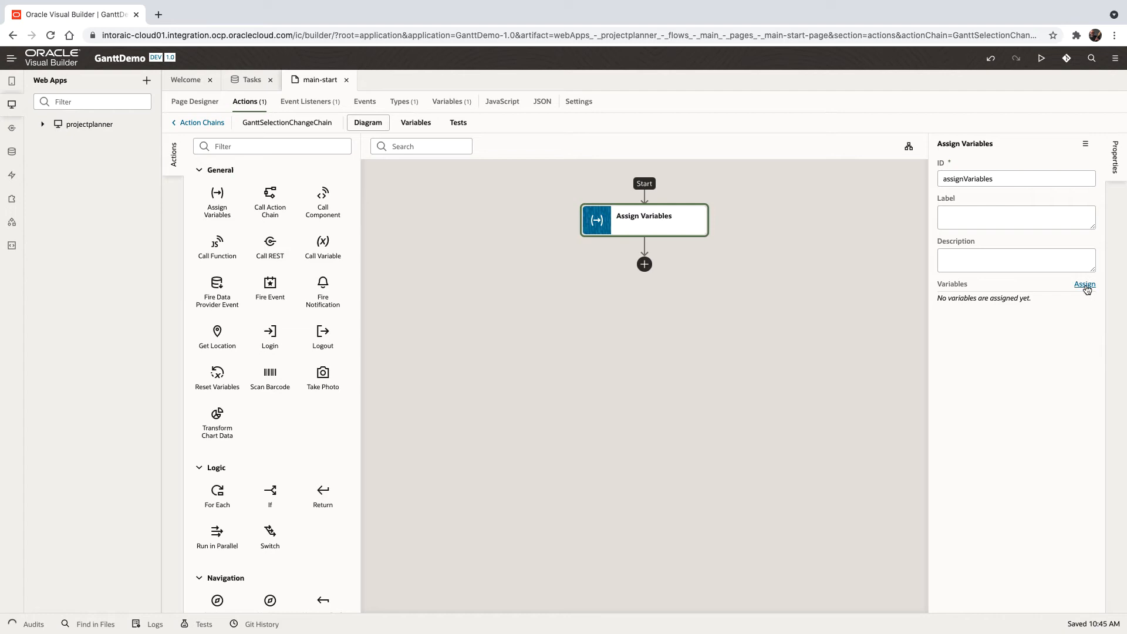
- Create page variable selectedTask, map selection item[0] to it, and save the assignment
{"action": "left_click", "coordinate": [1083, 284]}
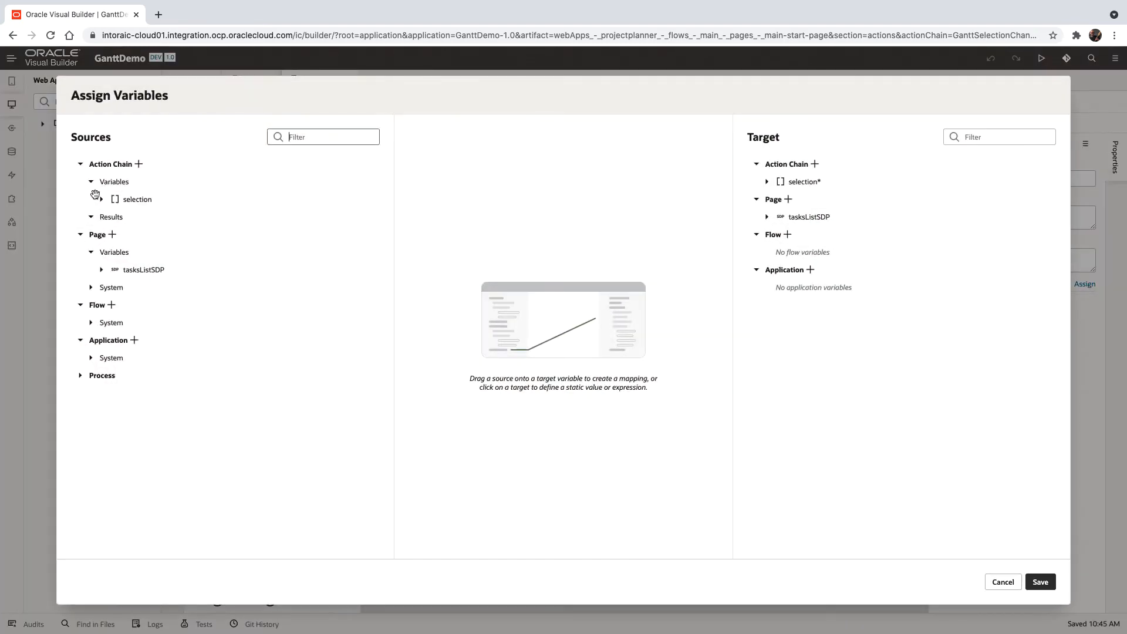
{"action": "left_click", "coordinate": [102, 199]}
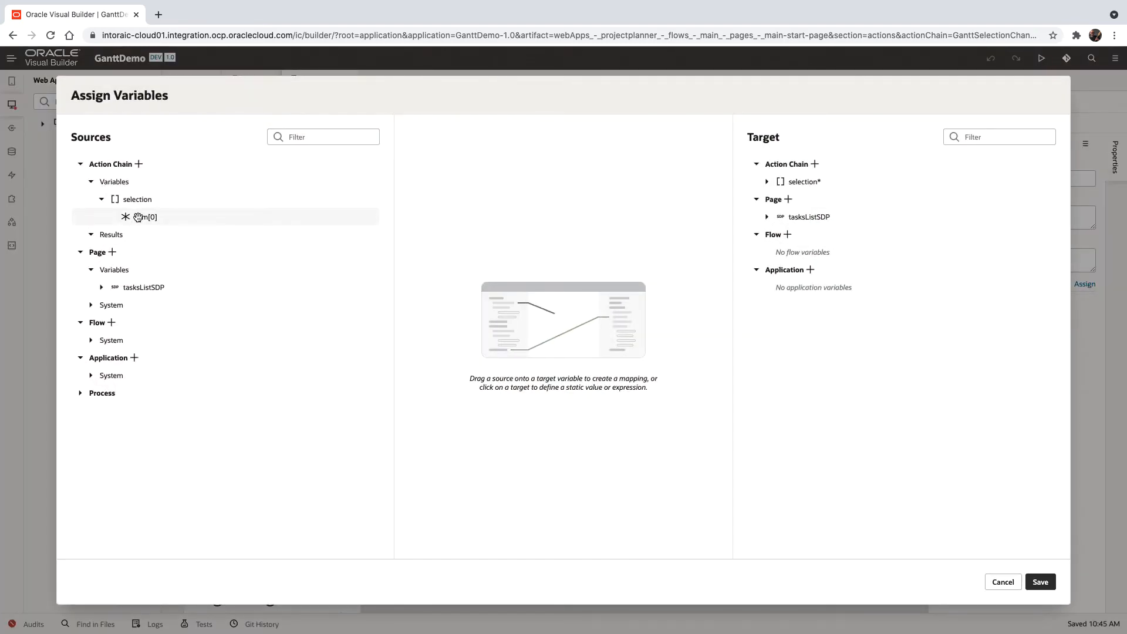
{"action": "left_click", "coordinate": [787, 199]}
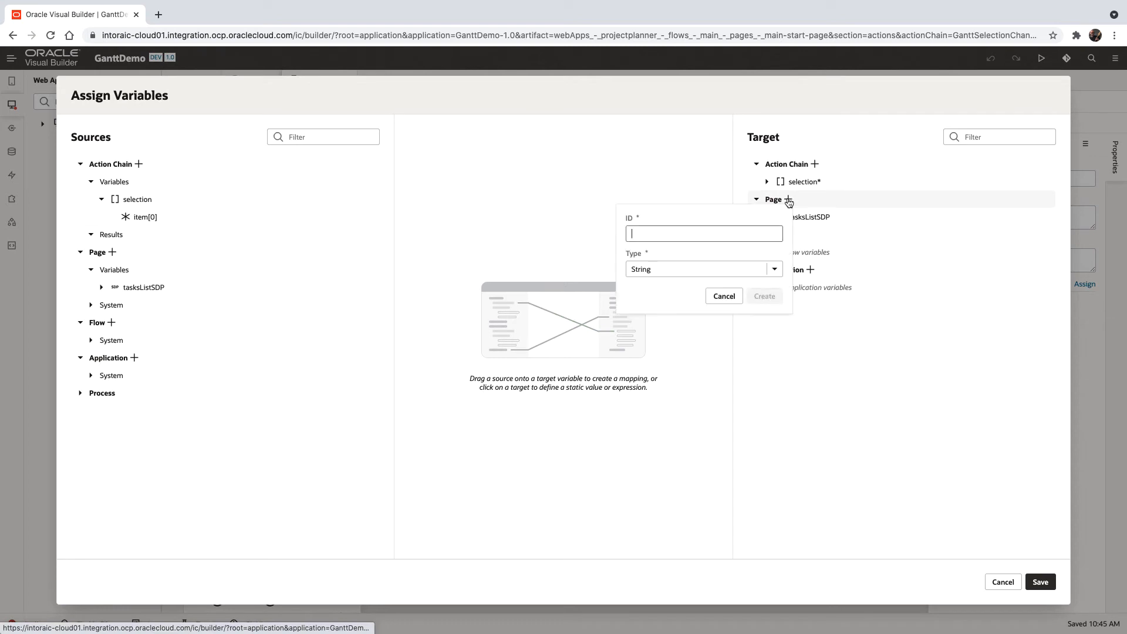
{"action": "type", "text": "selec"}
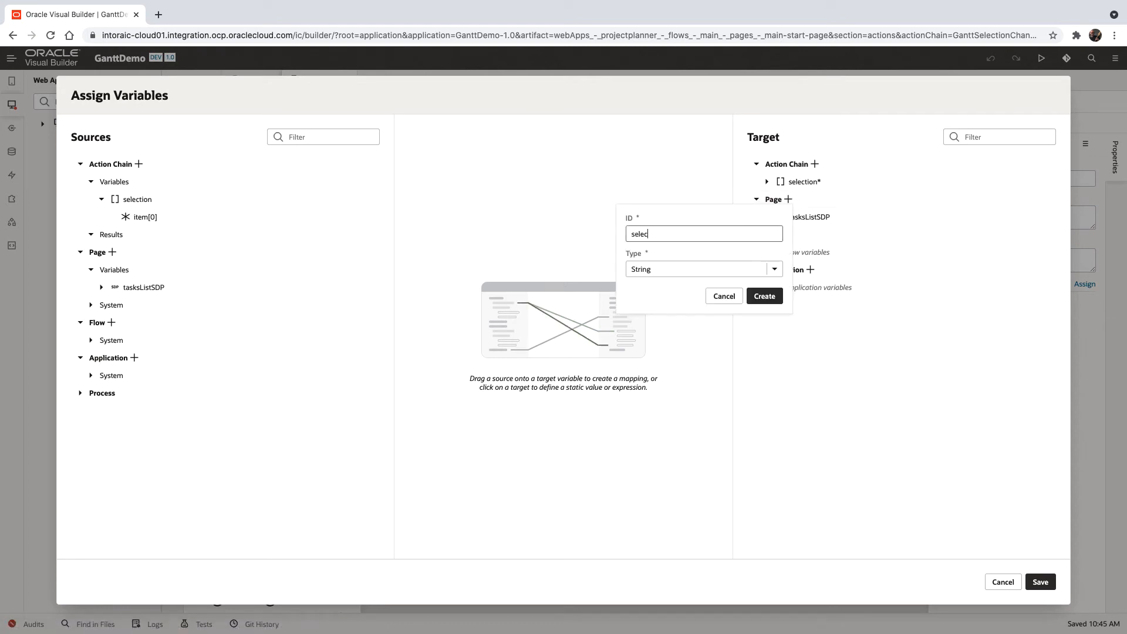
{"action": "type", "text": "ted"}
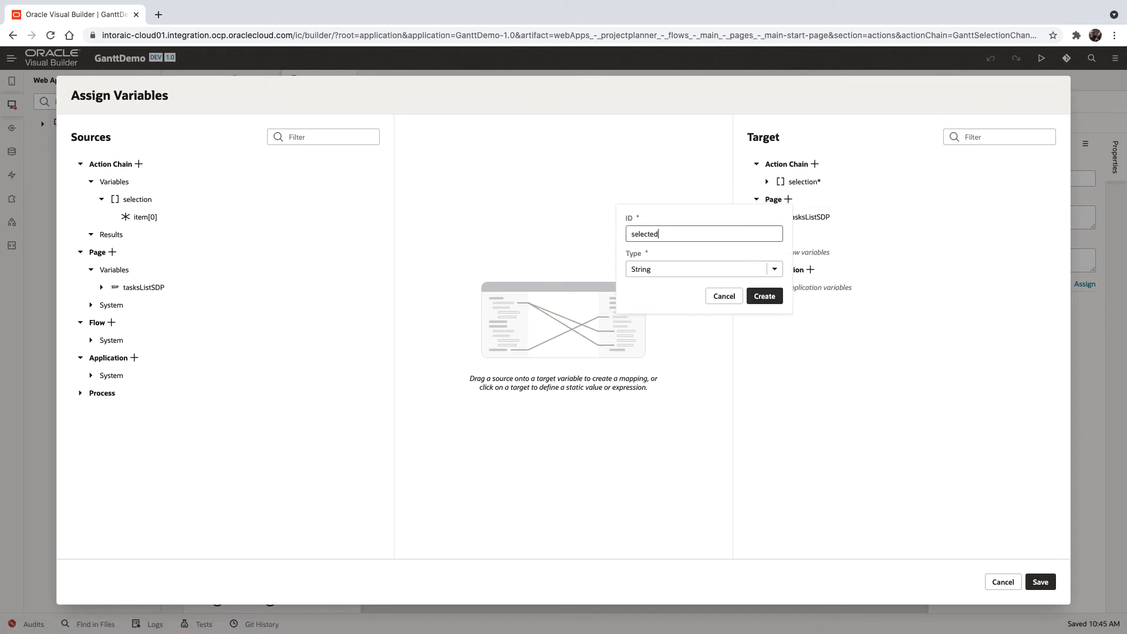
{"action": "type", "text": "Task"}
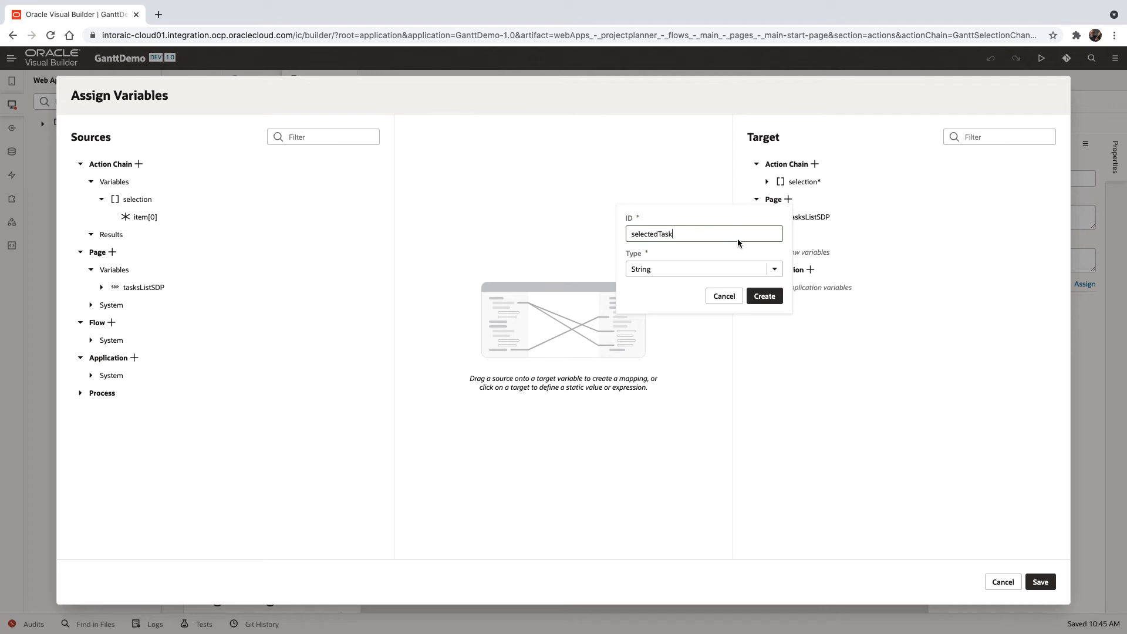
{"action": "left_click", "coordinate": [762, 295]}
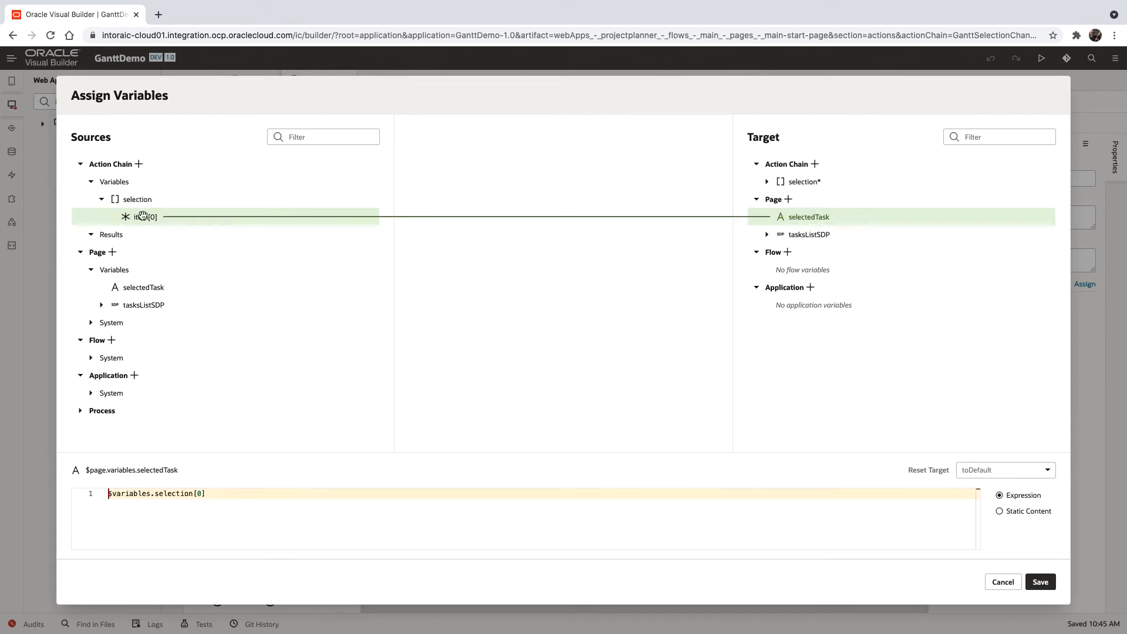
{"action": "left_click", "coordinate": [1038, 581]}
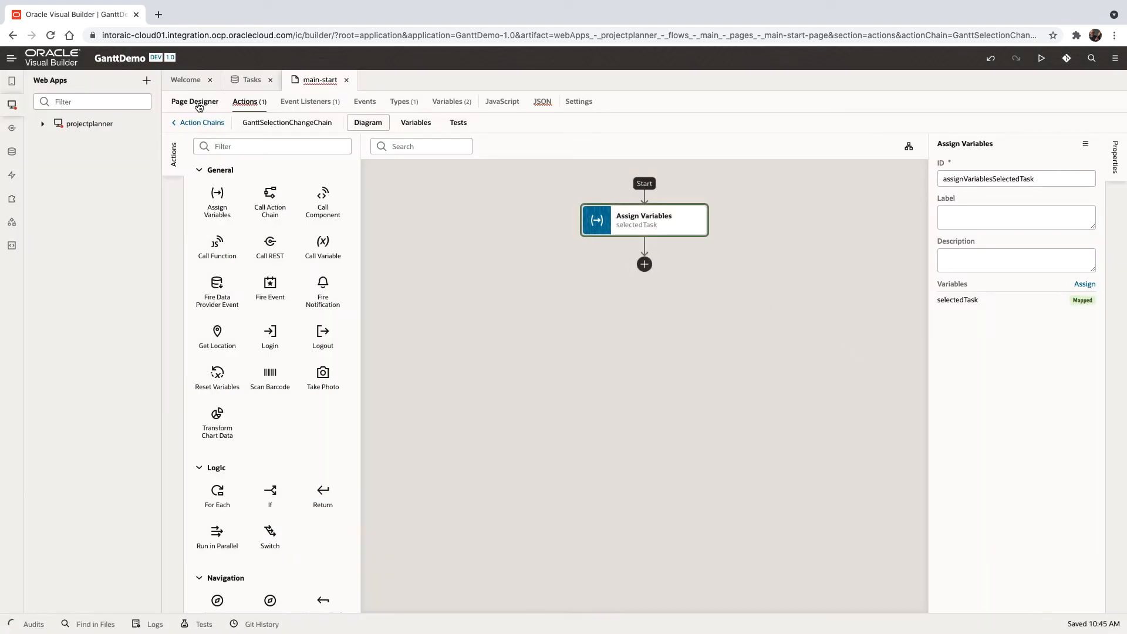
- In the Gantt's All attributes, set selection-mode to single
{"action": "left_click", "coordinate": [193, 100]}
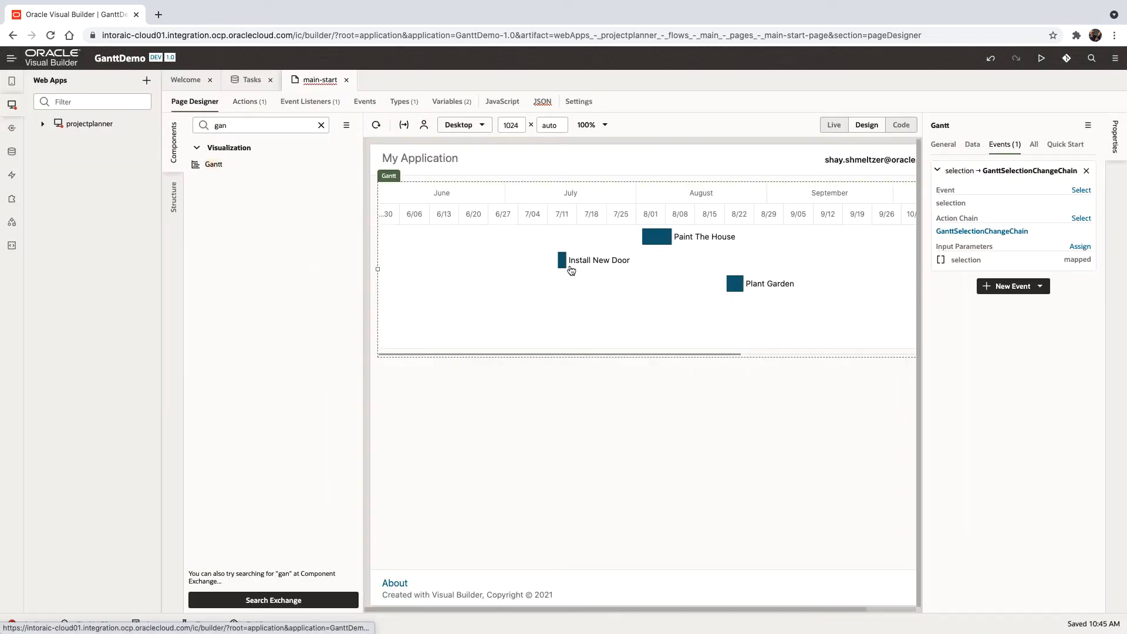
{"action": "left_click", "coordinate": [942, 144]}
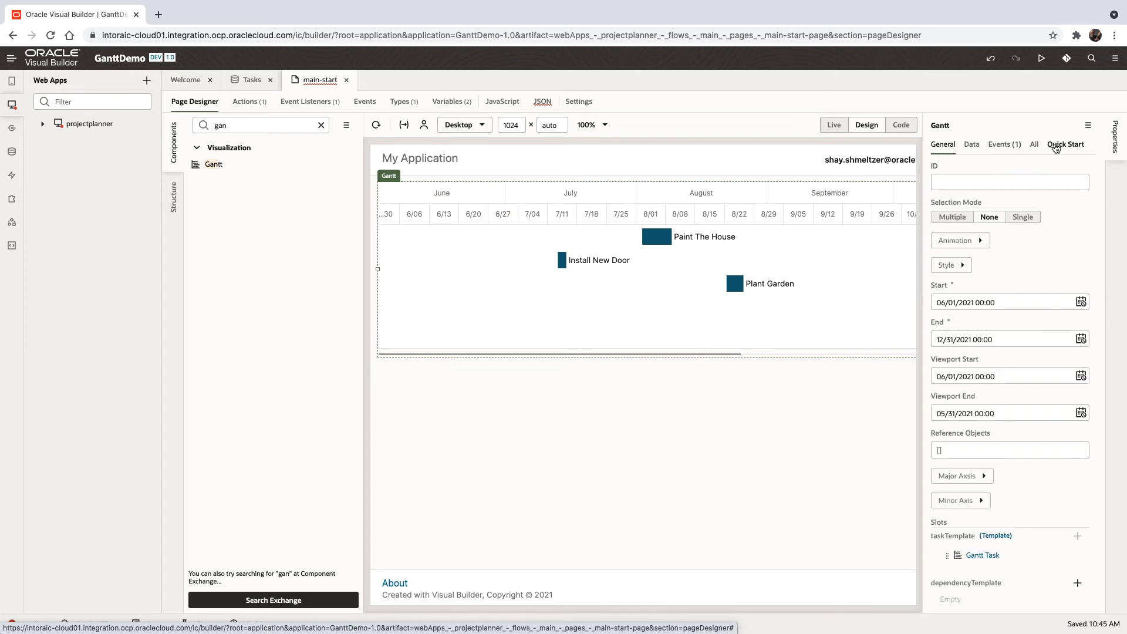
{"action": "left_click", "coordinate": [1034, 144]}
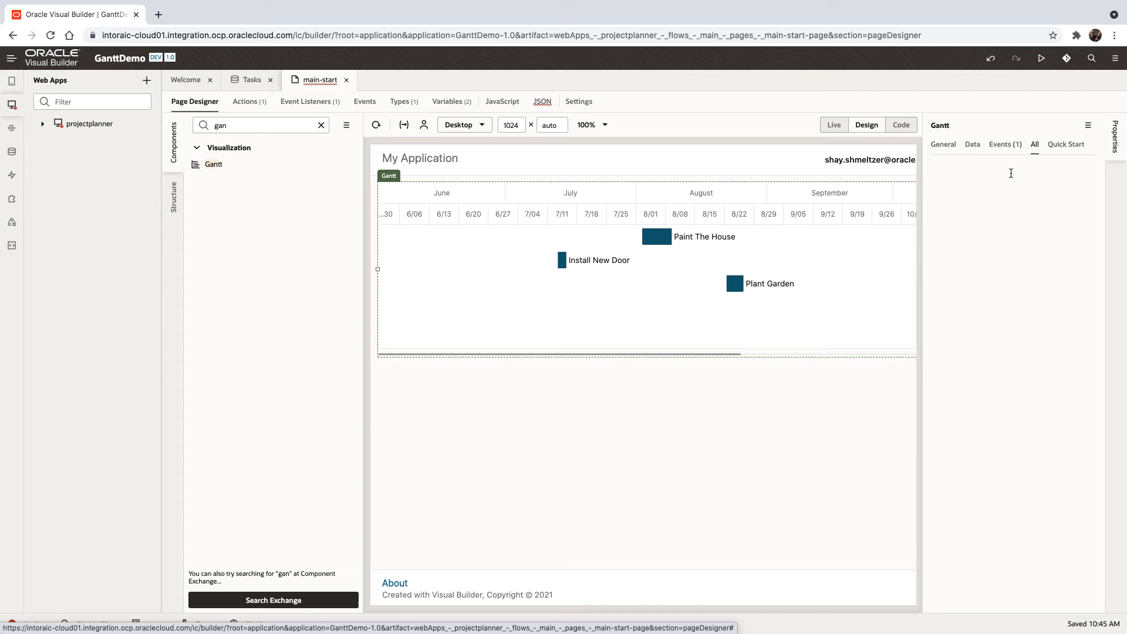
{"action": "type", "text": "sele"}
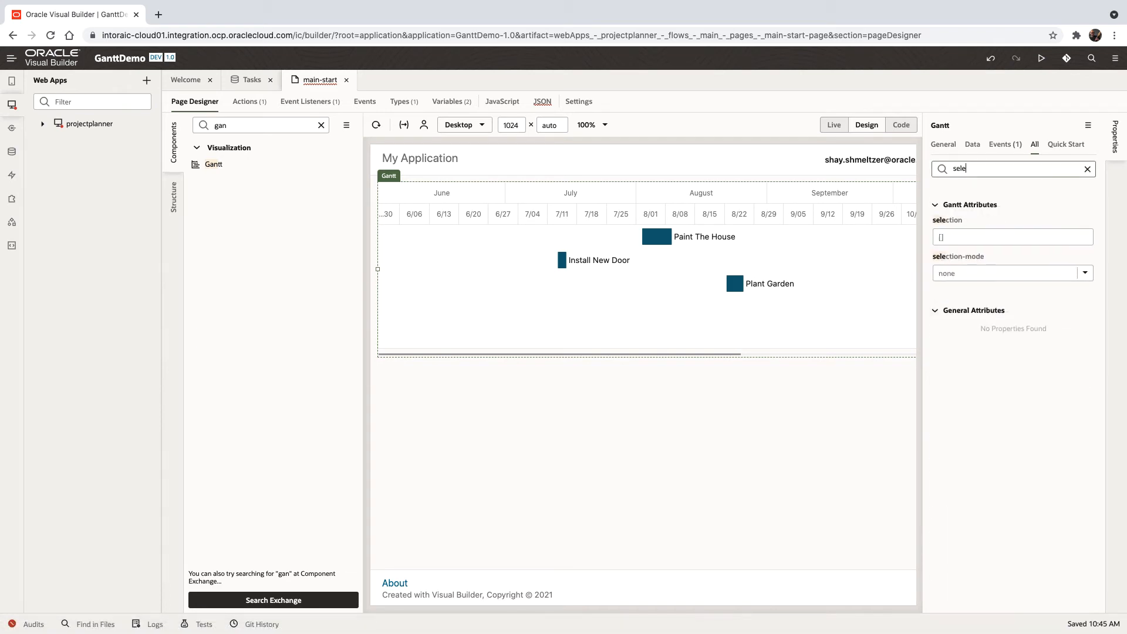
{"action": "left_click", "coordinate": [1084, 273]}
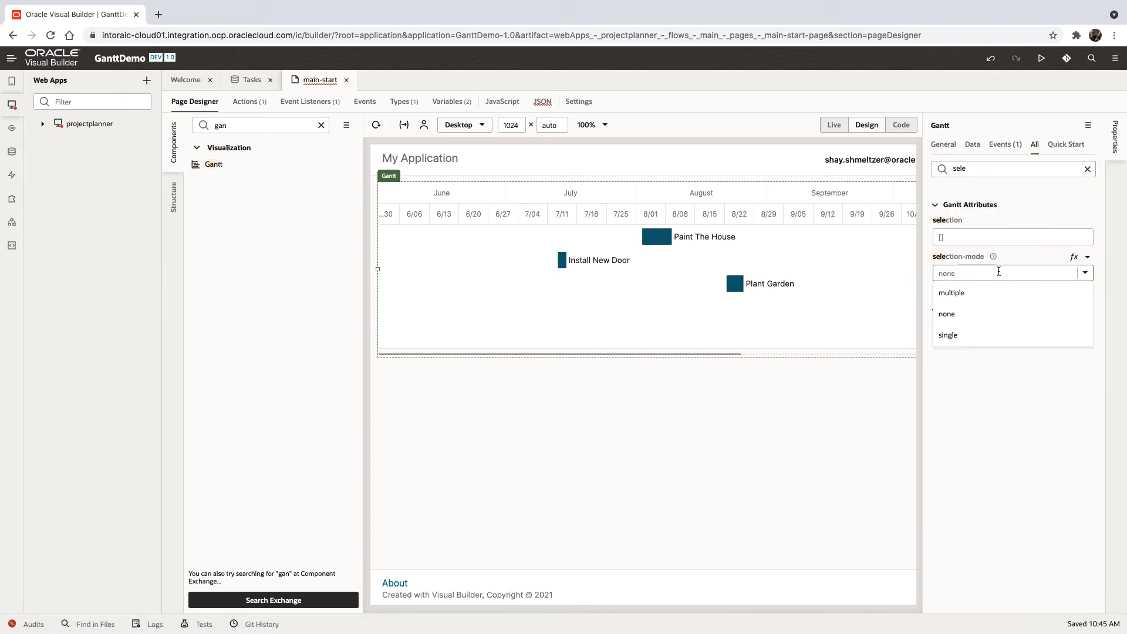
{"action": "mouse_move", "coordinate": [947, 335]}
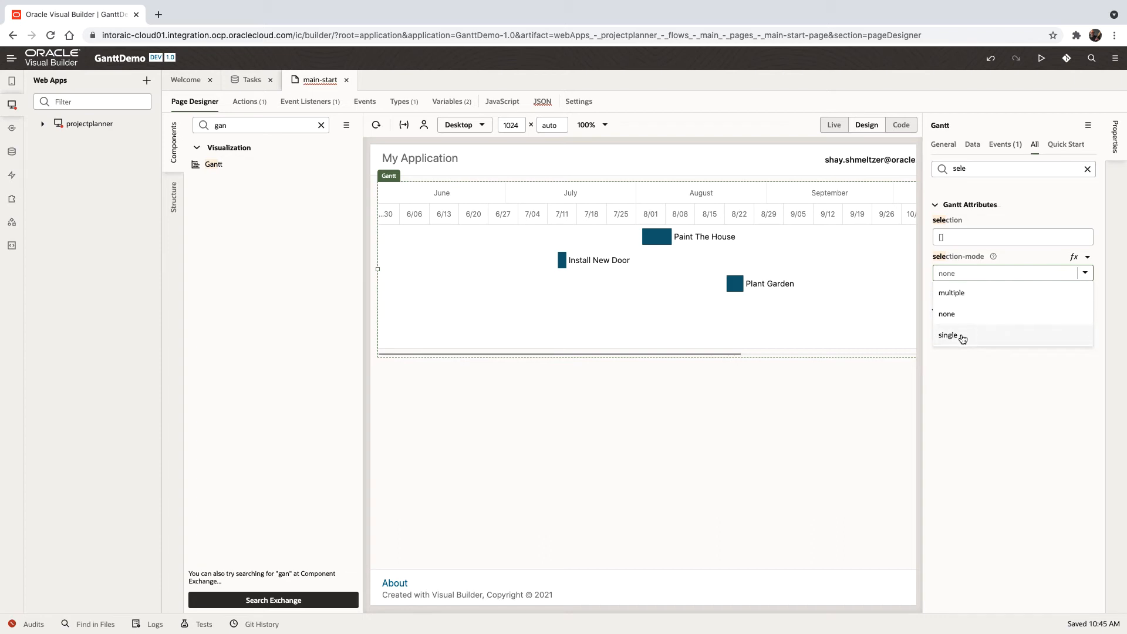
{"action": "left_click", "coordinate": [947, 335]}
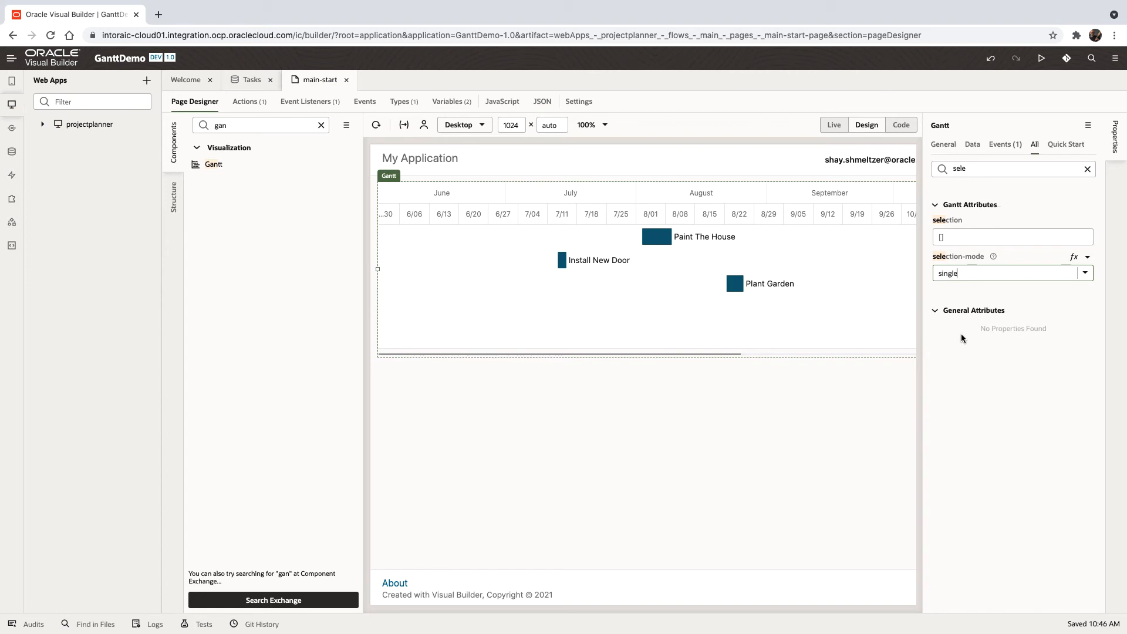
{"action": "mouse_move", "coordinate": [361, 192]}
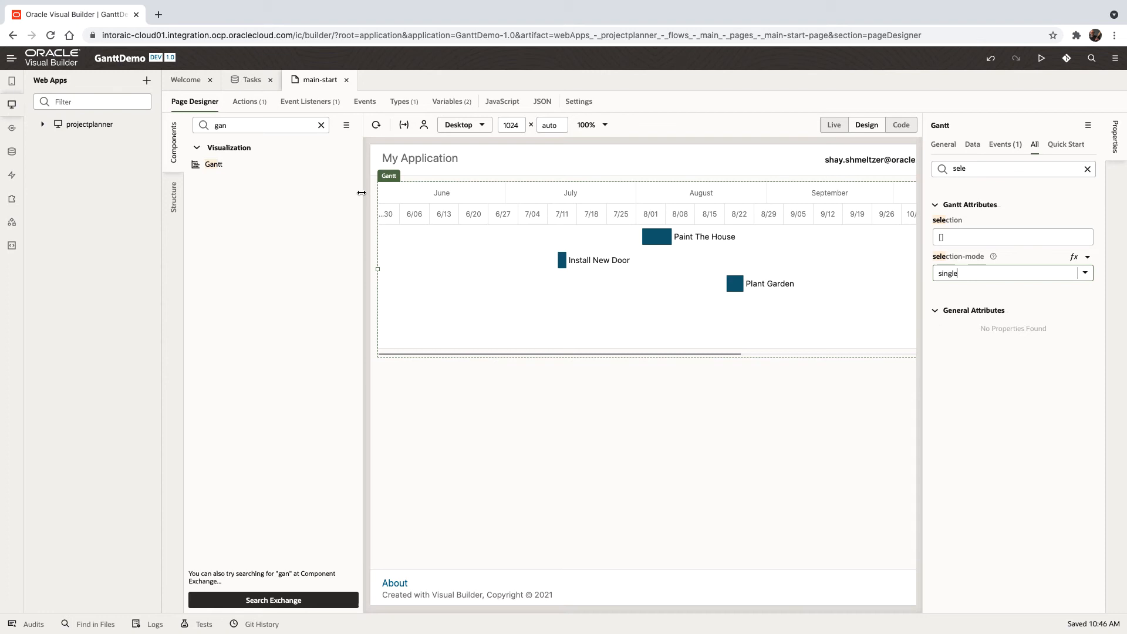
{"action": "mouse_move", "coordinate": [315, 129]}
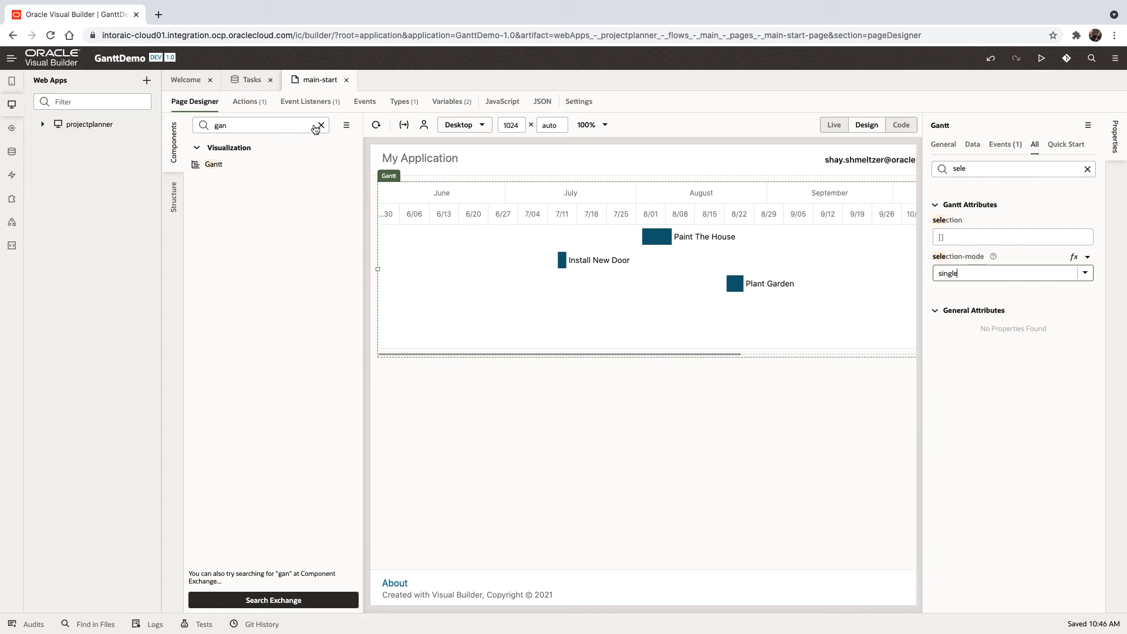
- Configure the new dynamic form as a detail form with Tasks as its data source
{"action": "left_click", "coordinate": [320, 125]}
{"action": "type", "text": "dyn"}
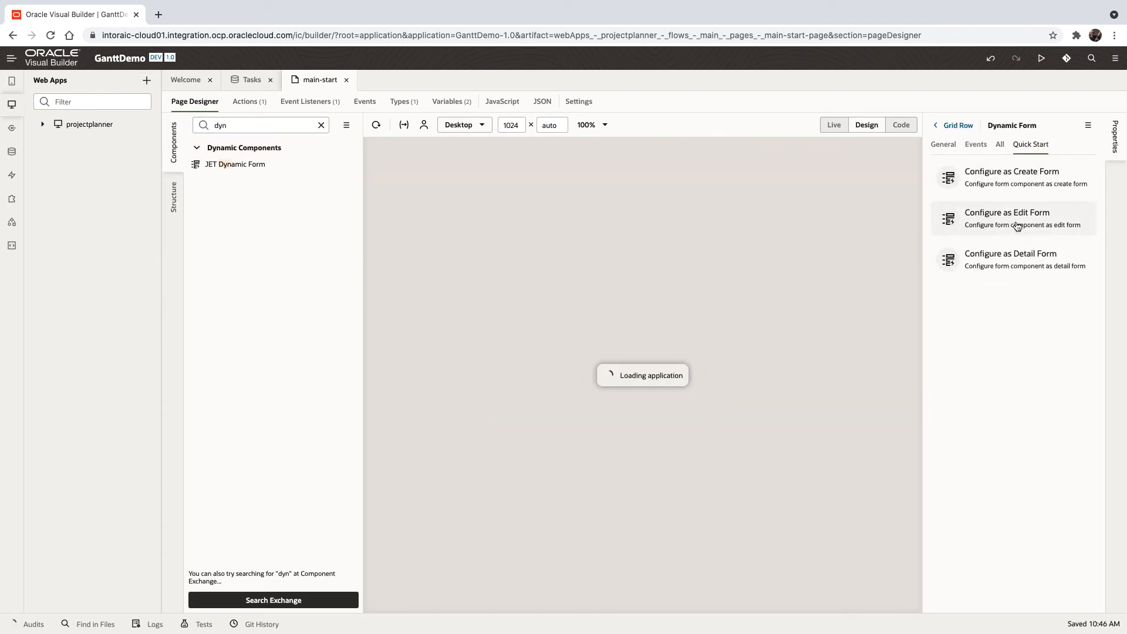
{"action": "left_click", "coordinate": [1010, 259]}
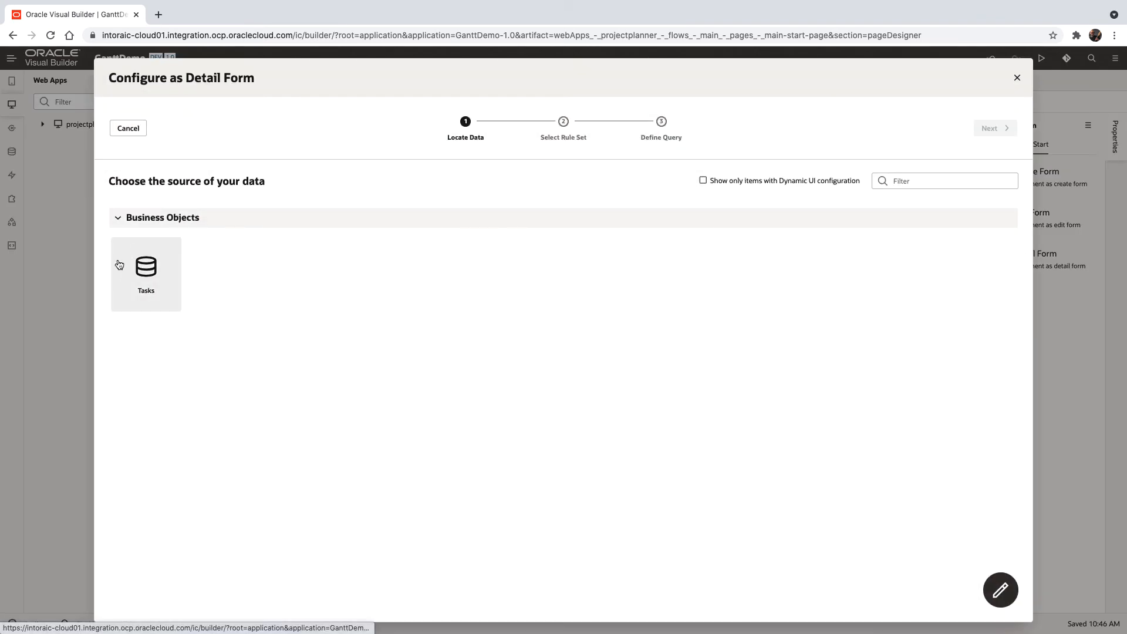
{"action": "left_click", "coordinate": [146, 272]}
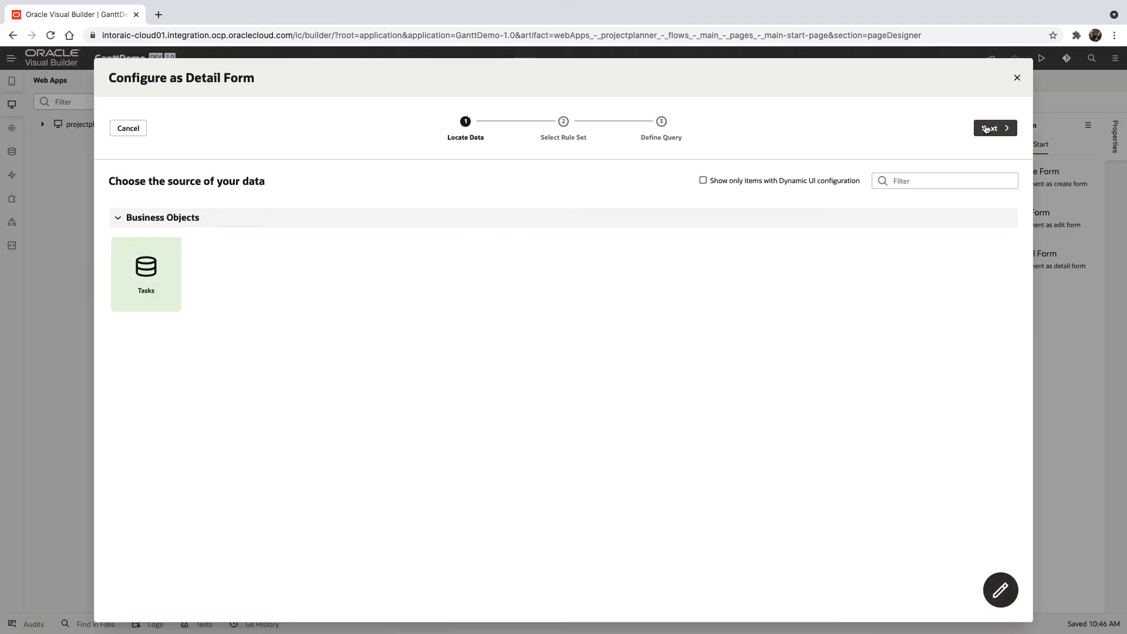
- Check the task fields, name the rule set taskform, and advance to Define Query
{"action": "left_click", "coordinate": [994, 128]}
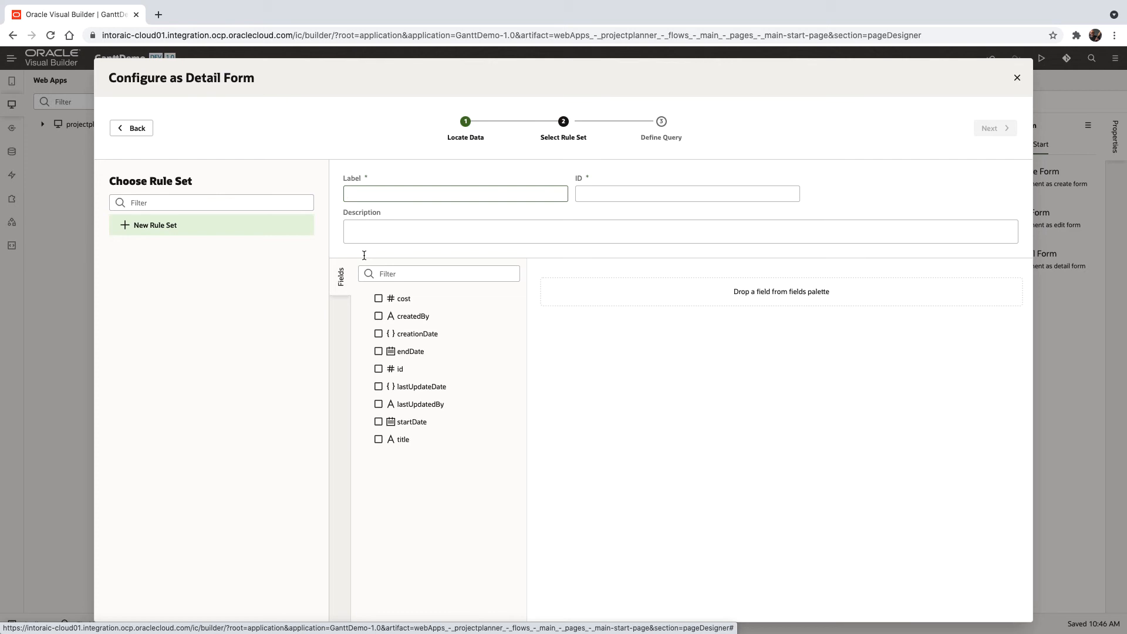
{"action": "left_click", "coordinate": [379, 439]}
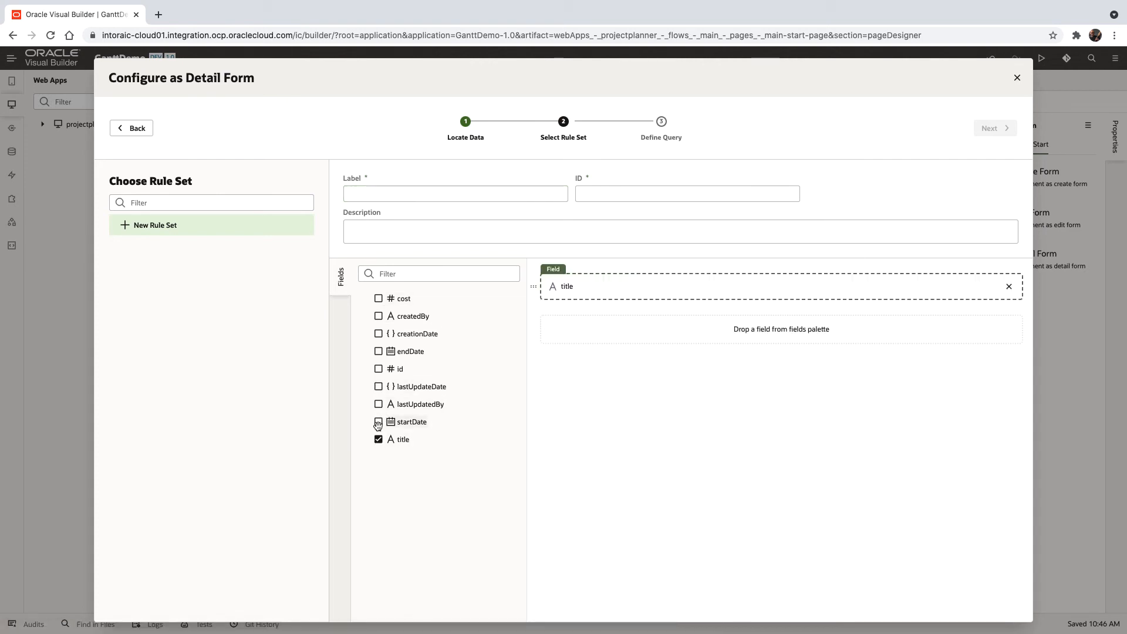
{"action": "left_click", "coordinate": [378, 298]}
{"action": "type", "text": "t"}
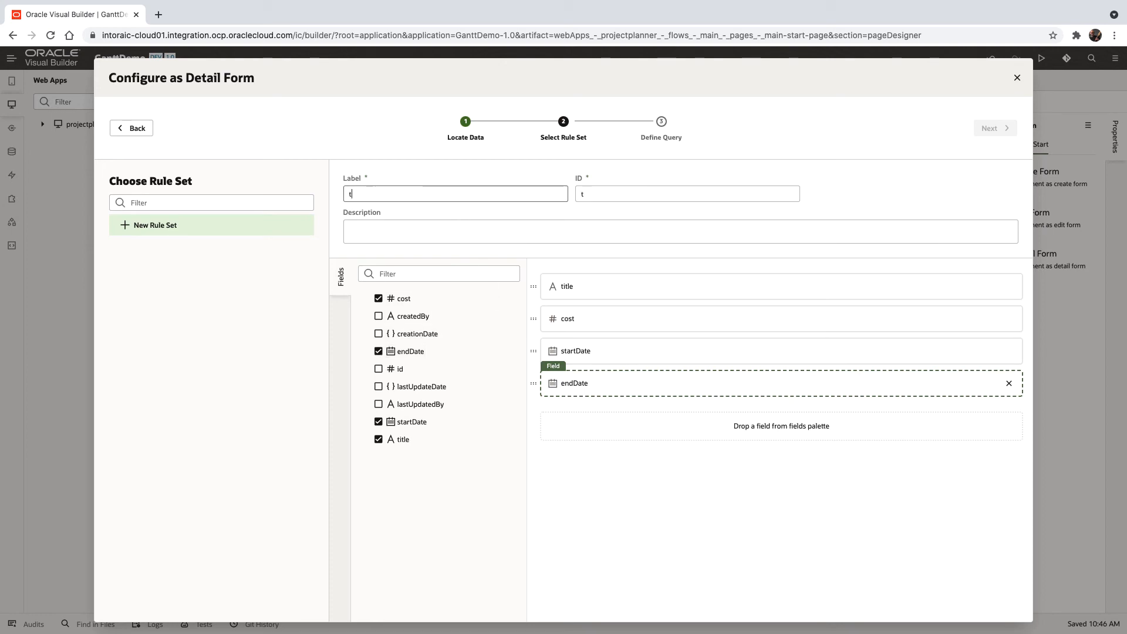
{"action": "type", "text": "askform"}
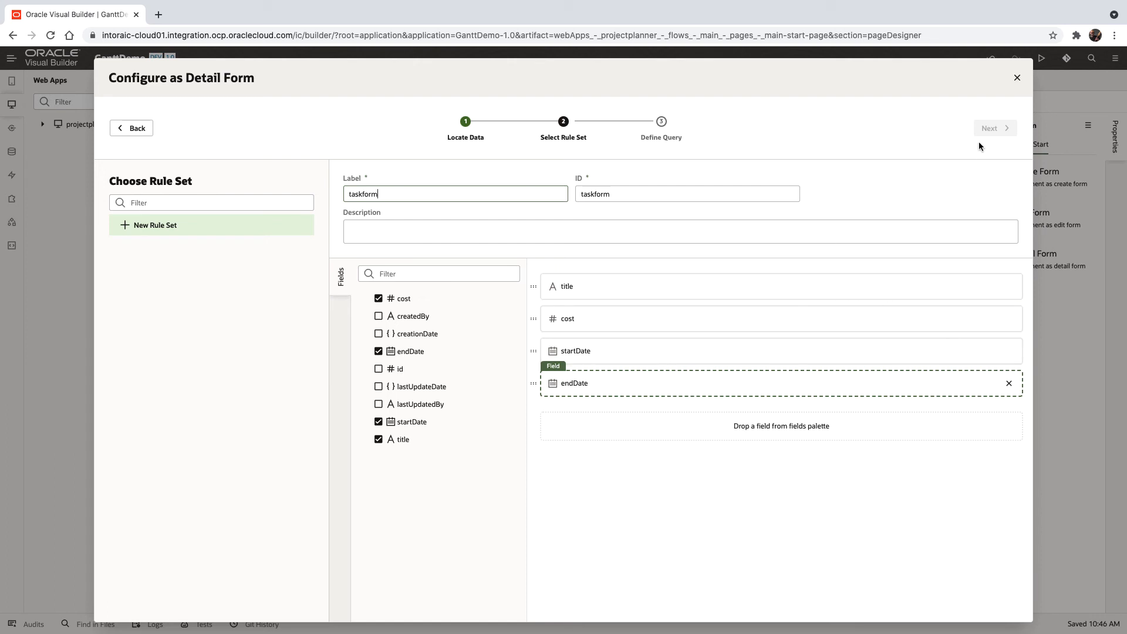
{"action": "left_click", "coordinate": [994, 128]}
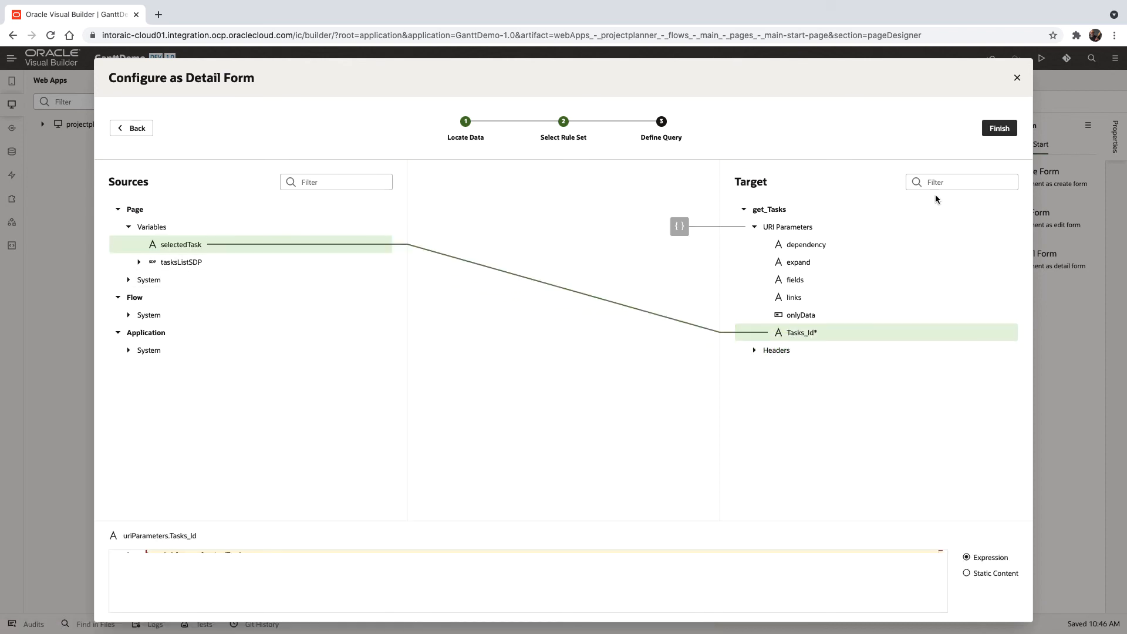
- Finish the detail form with selectedTask mapped to Tasks_Id and switch to Live preview
{"action": "left_click", "coordinate": [998, 128]}
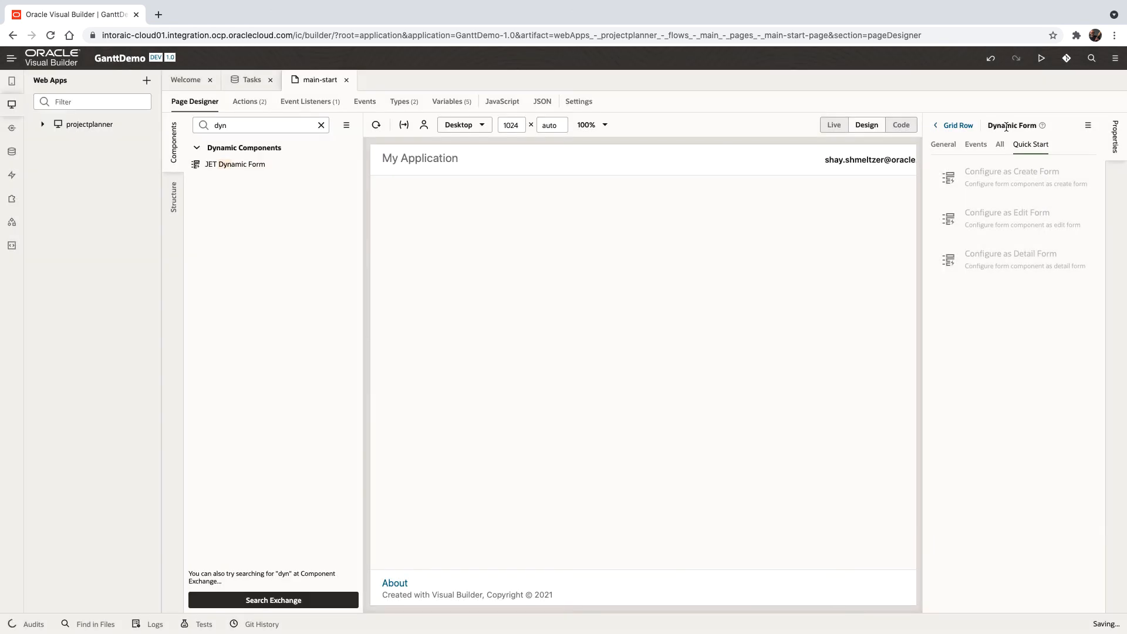
{"action": "left_click", "coordinate": [833, 124]}
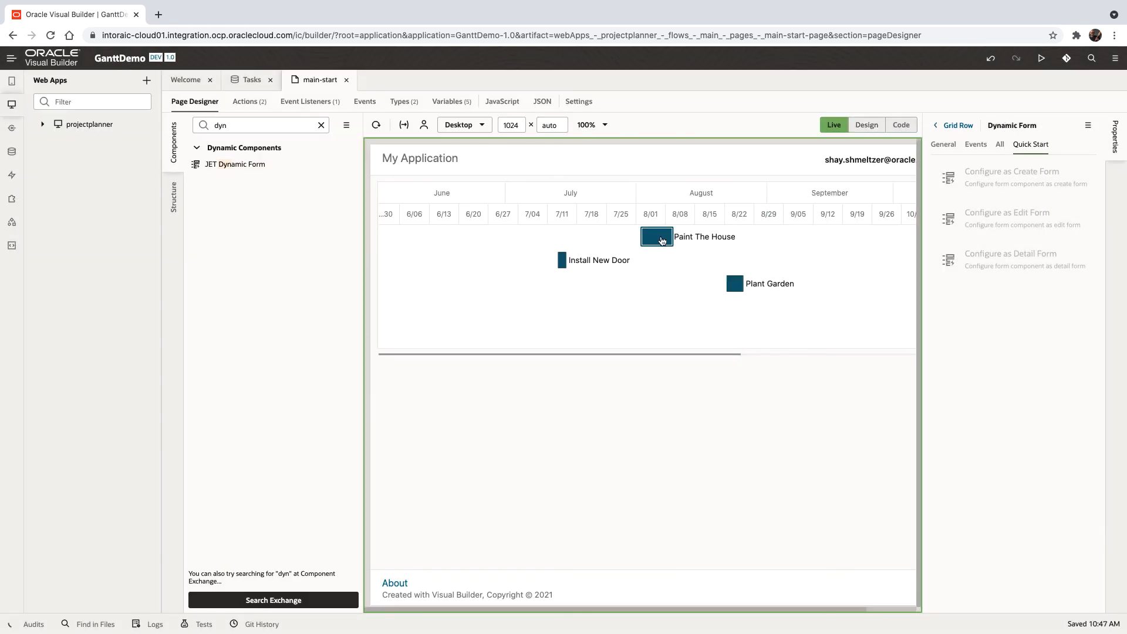
- Select the Paint The House then Install New Door tasks in Live mode, confirming the form shows each task's title, cost and dates
{"action": "left_click", "coordinate": [656, 237]}
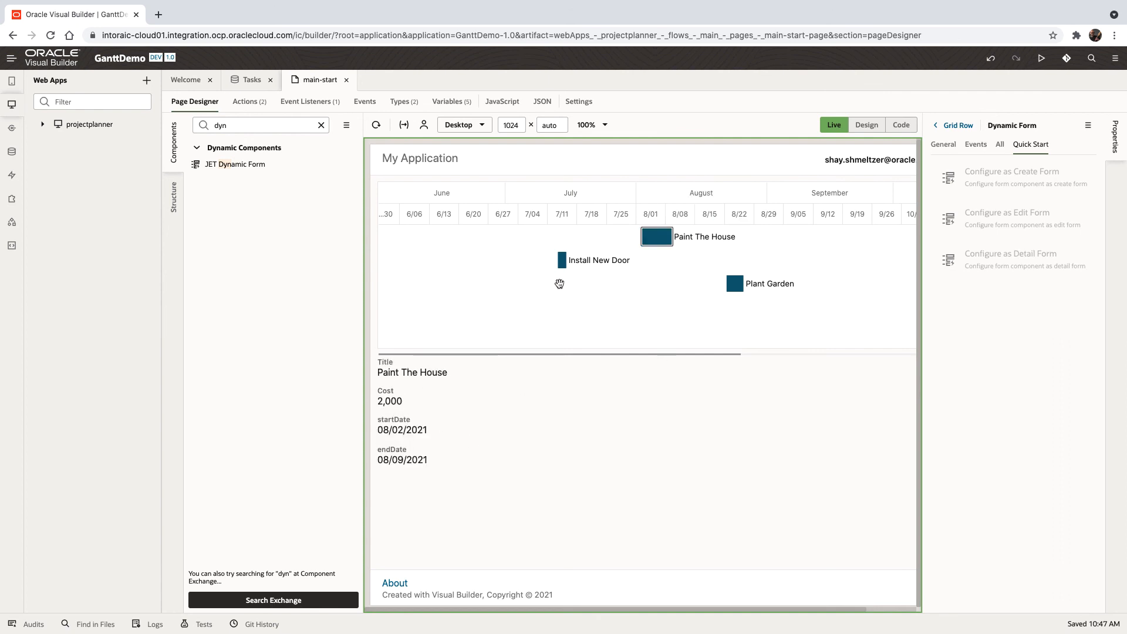
{"action": "left_click", "coordinate": [562, 260]}
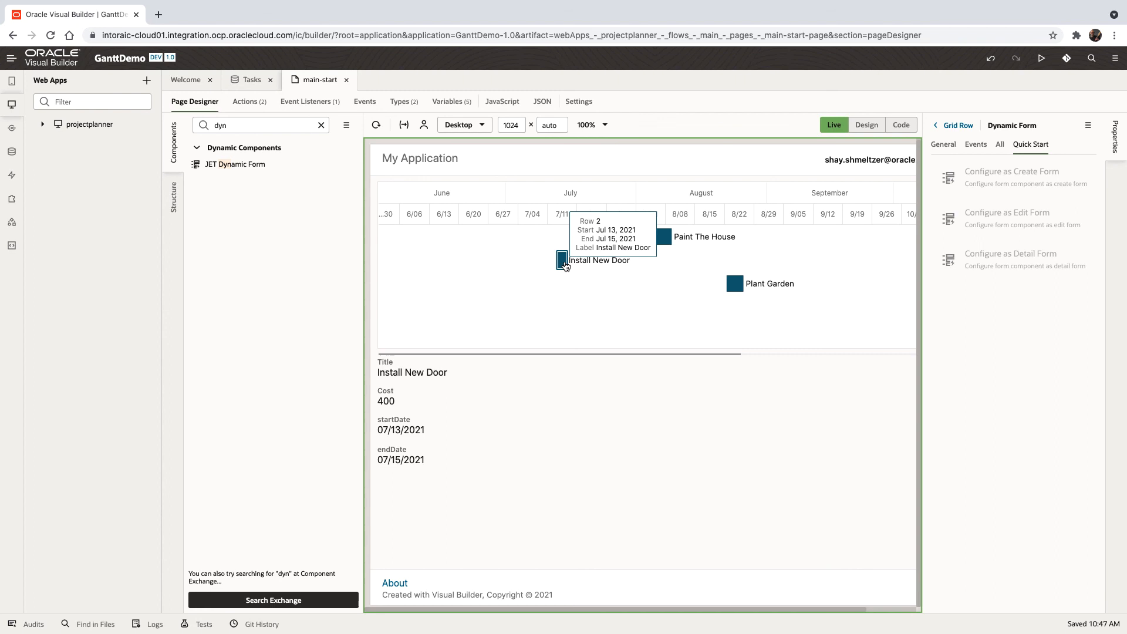
{"action": "mouse_move", "coordinate": [461, 492]}
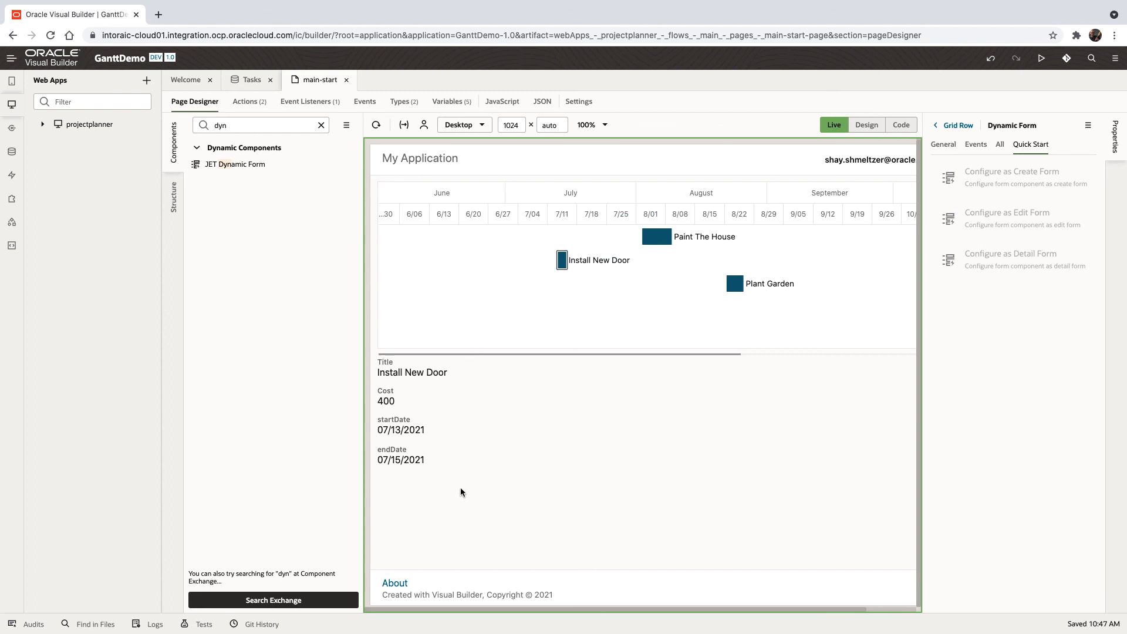
{"action": "mouse_move", "coordinate": [484, 479]}
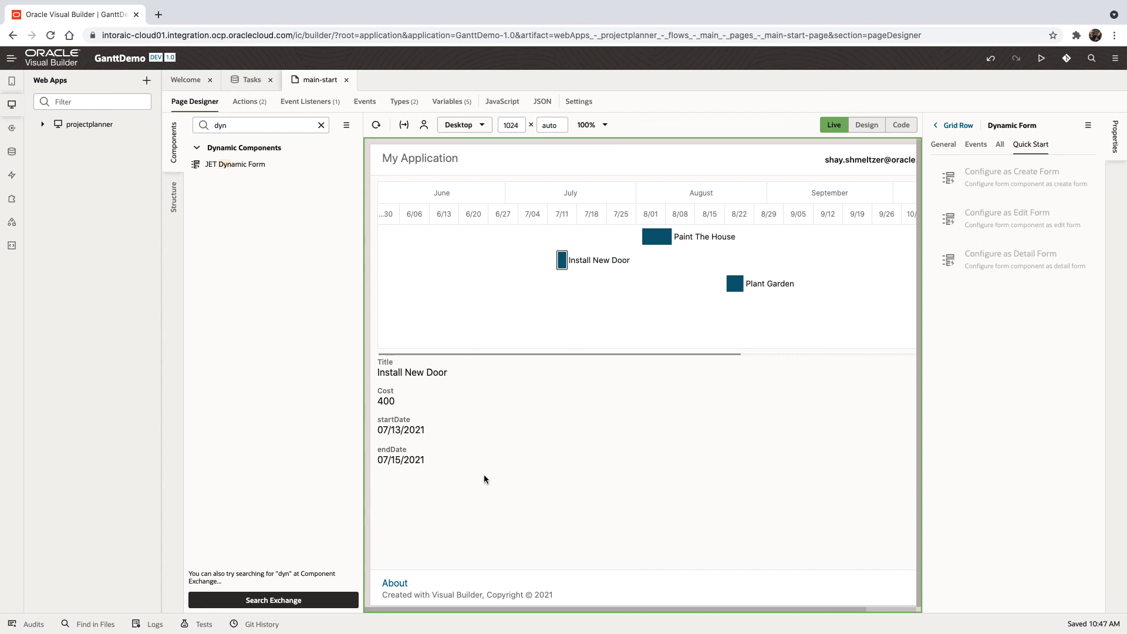